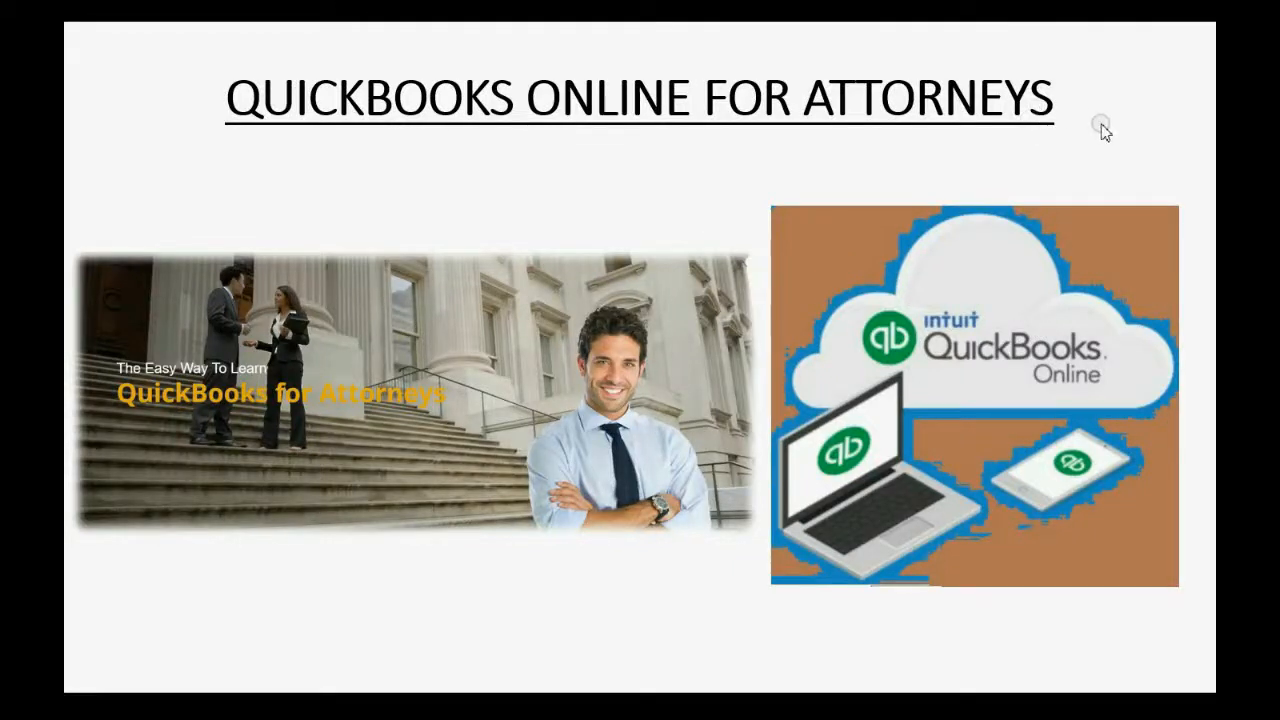
mouse_move(1118, 138)
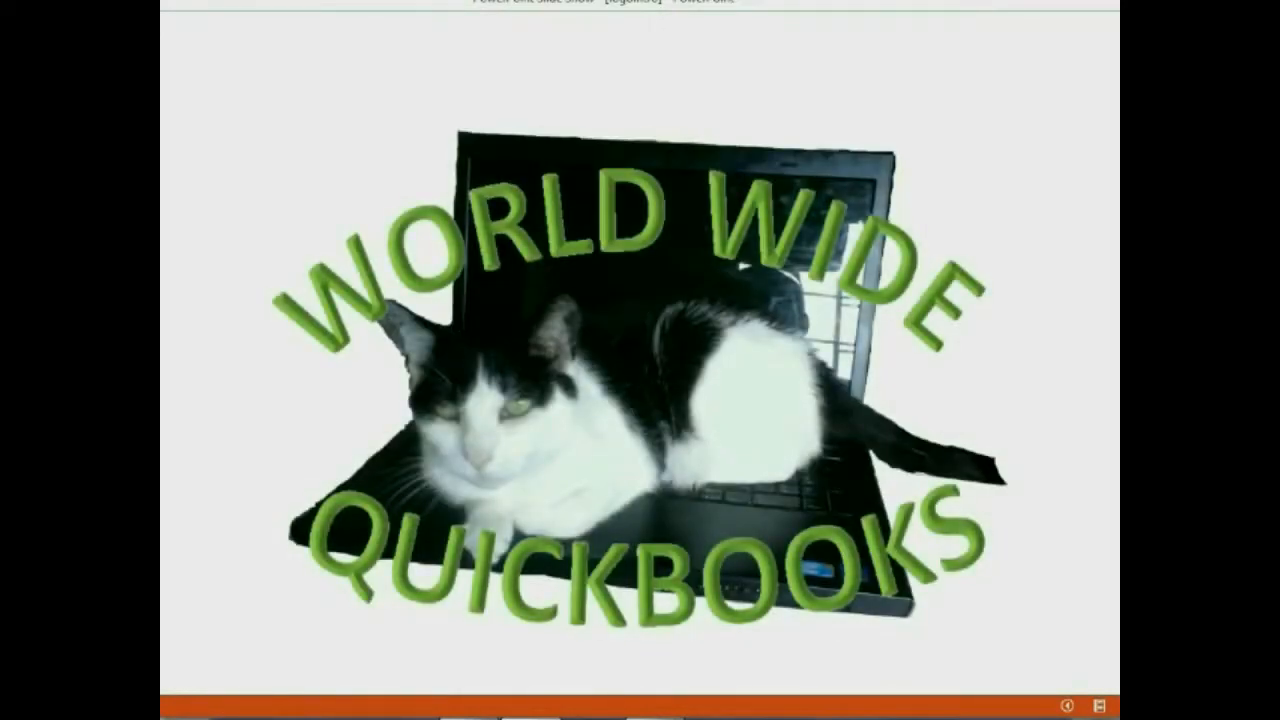
Advance through the attorney intro slides, then bring up the law firm's QuickBooks dashboard.
key("right")
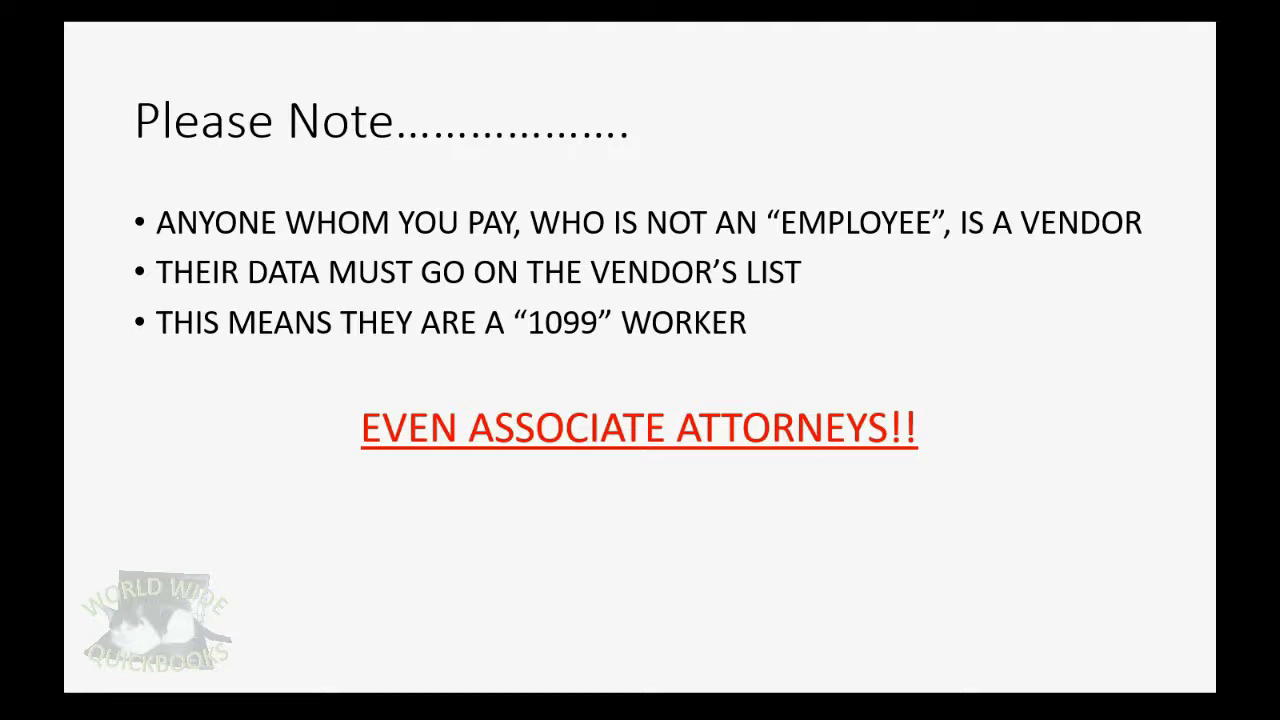
key("Right")
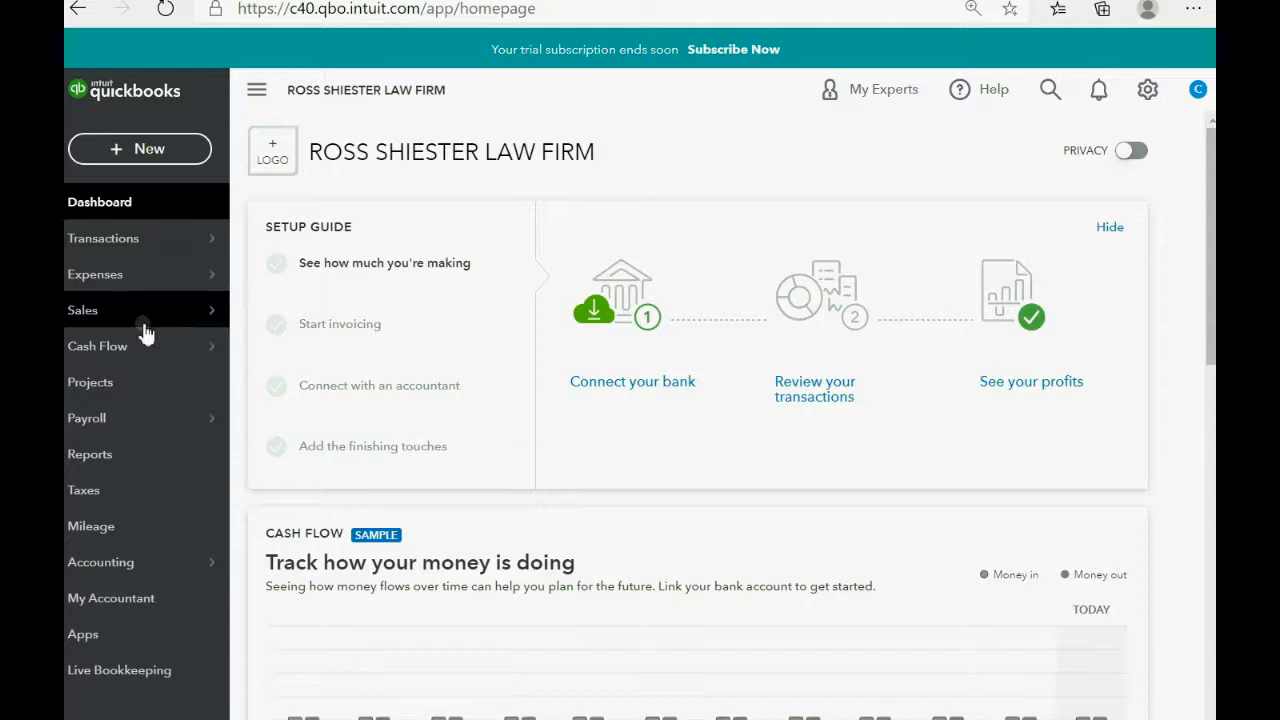
Go to the Sales area and show the empty Customers list.
left_click(82, 310)
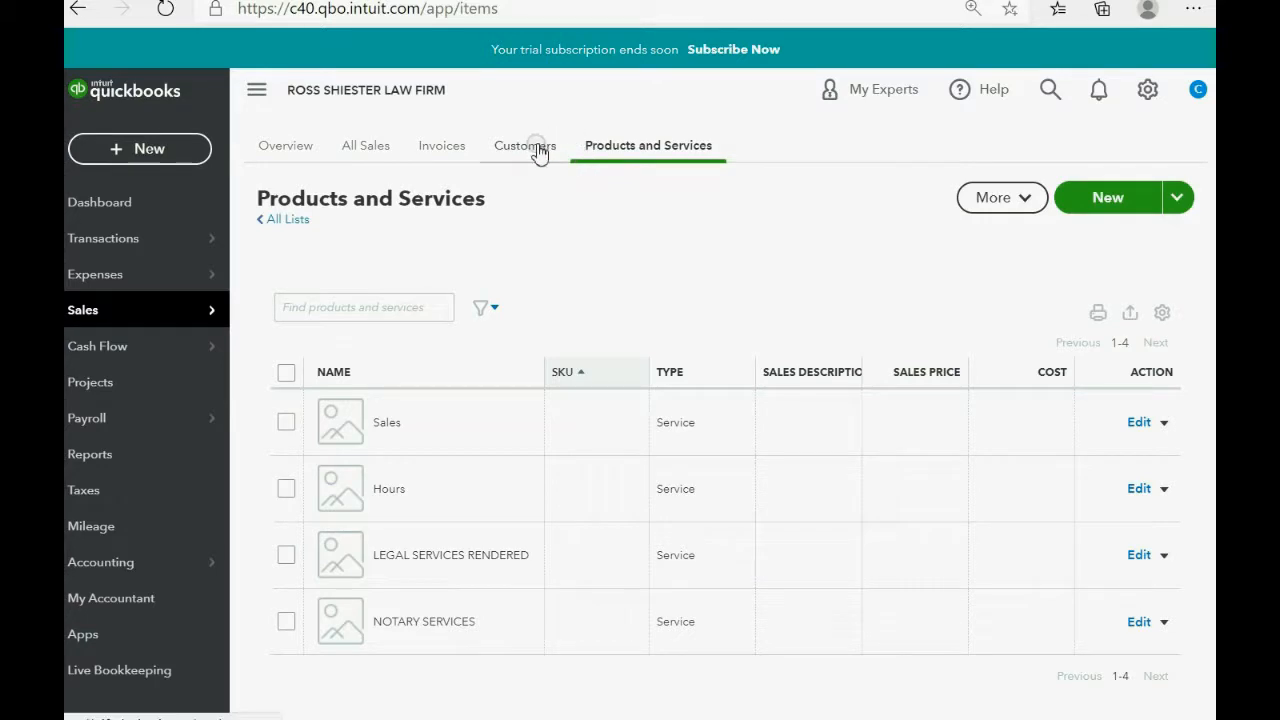
left_click(524, 144)
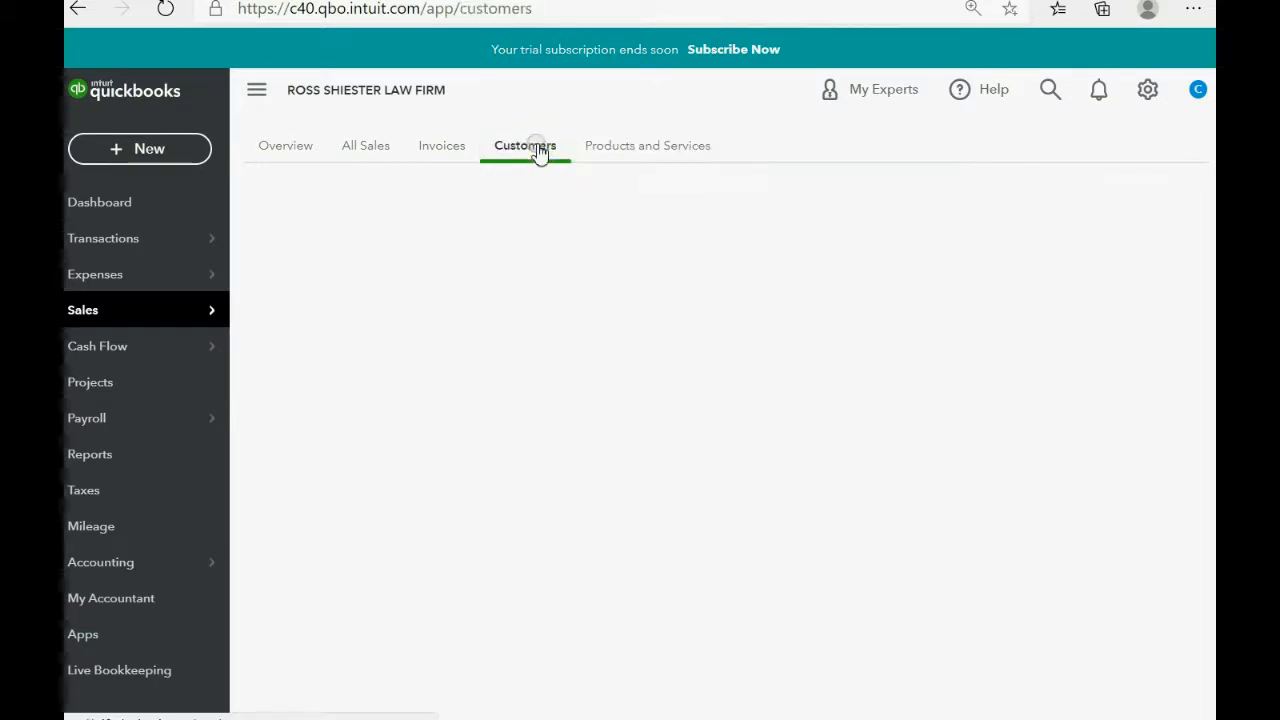
left_click(524, 144)
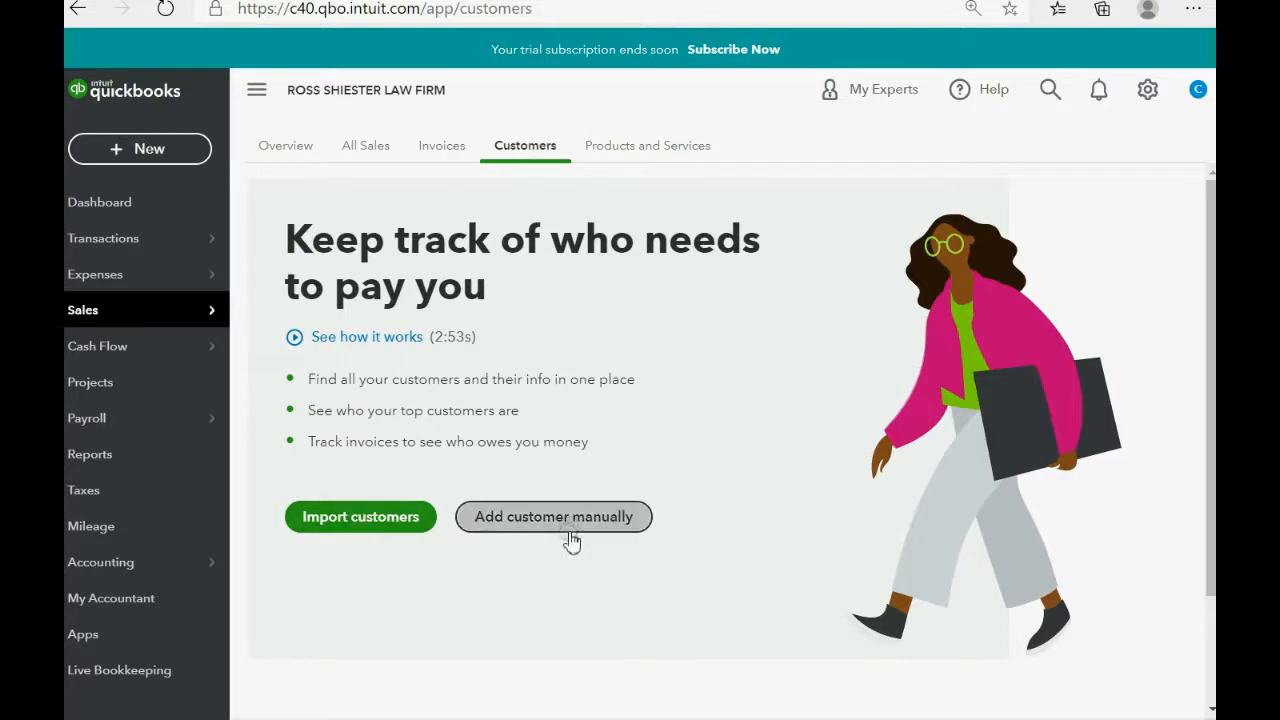
left_click(552, 516)
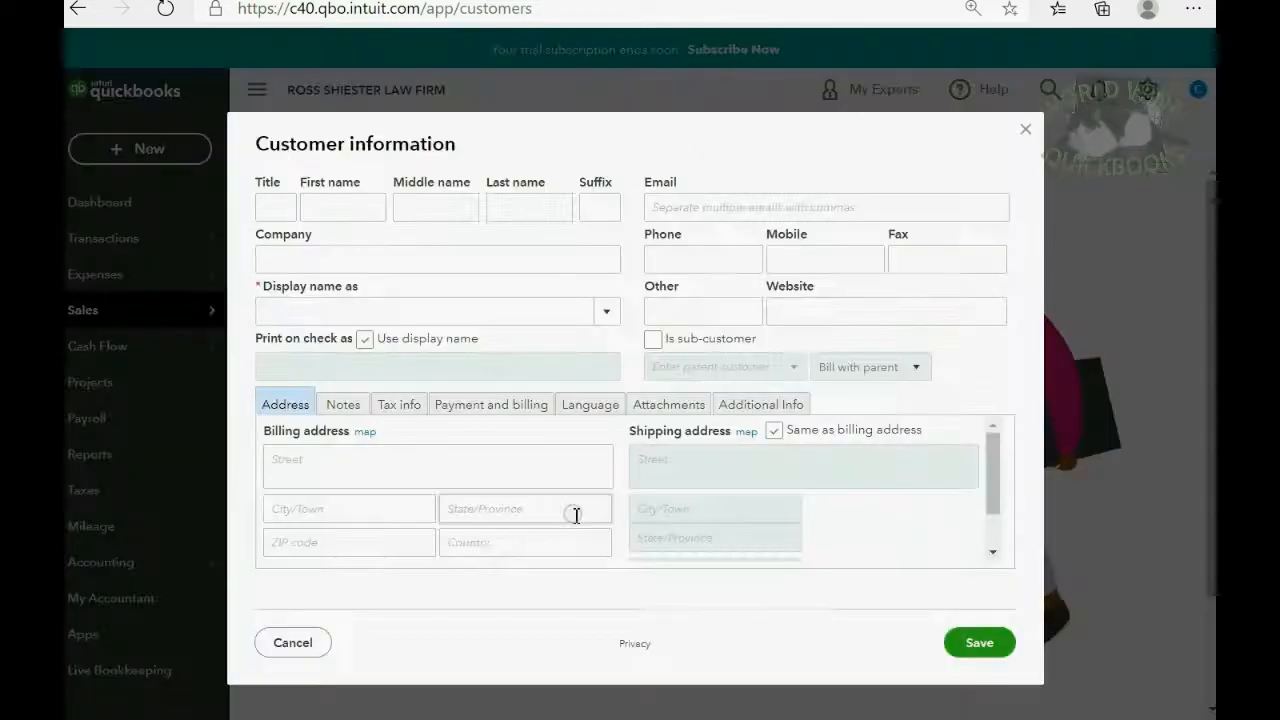
mouse_move(372, 258)
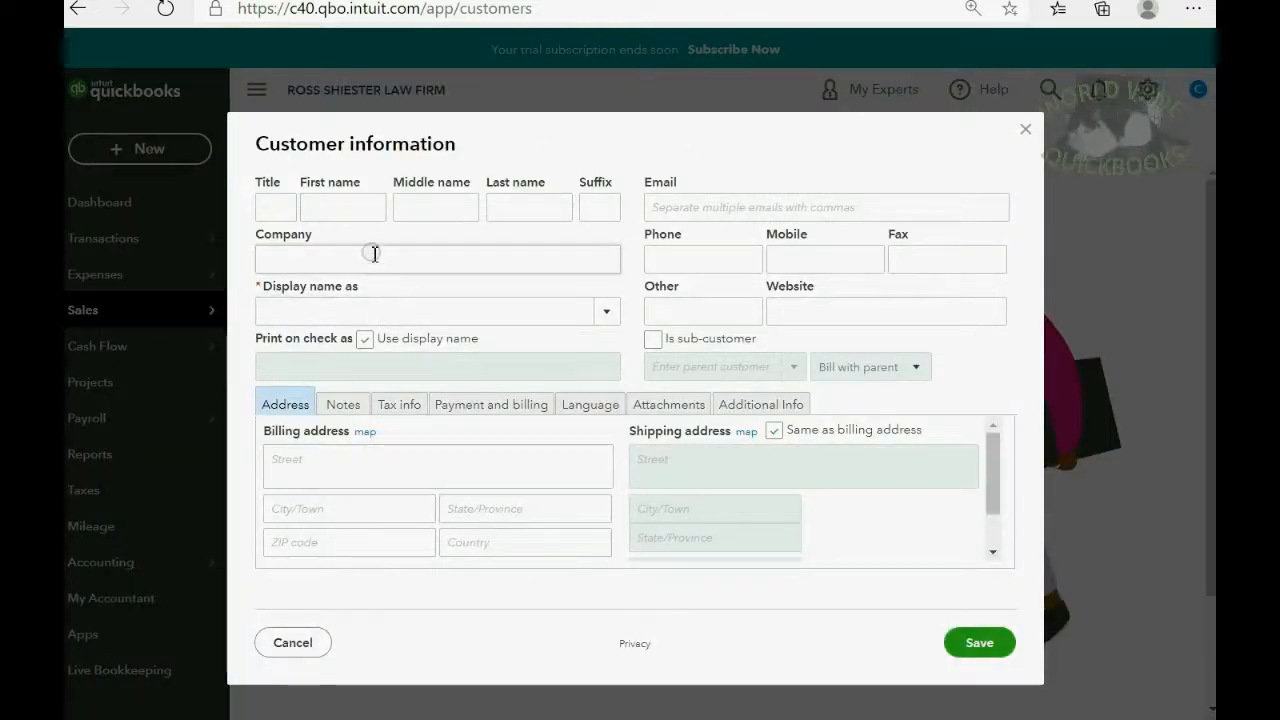
left_click(436, 258)
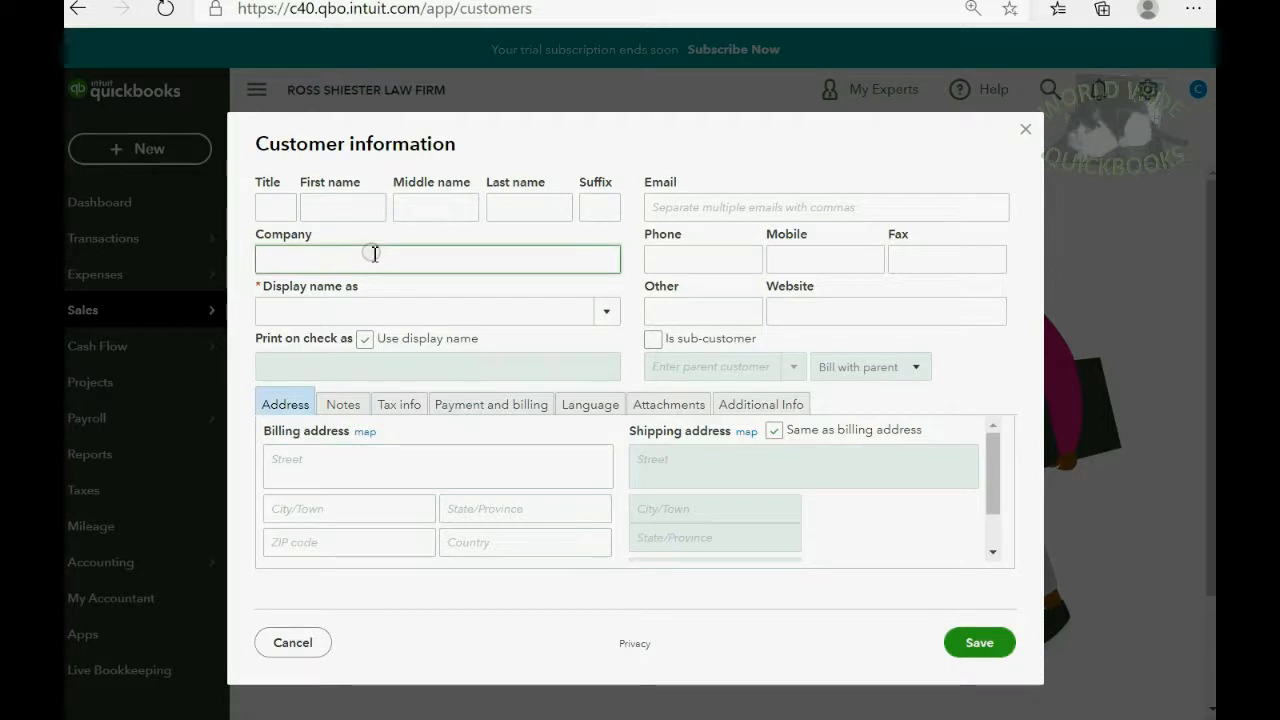
left_click(436, 260)
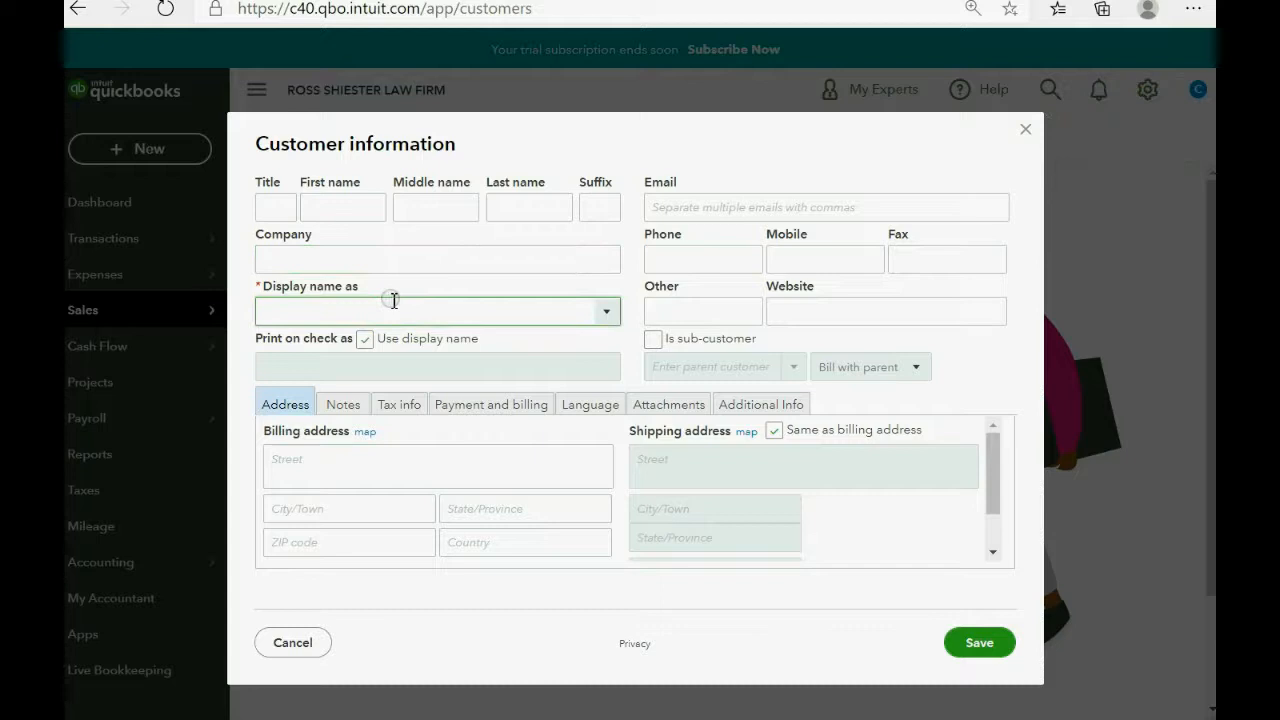
left_click(436, 260)
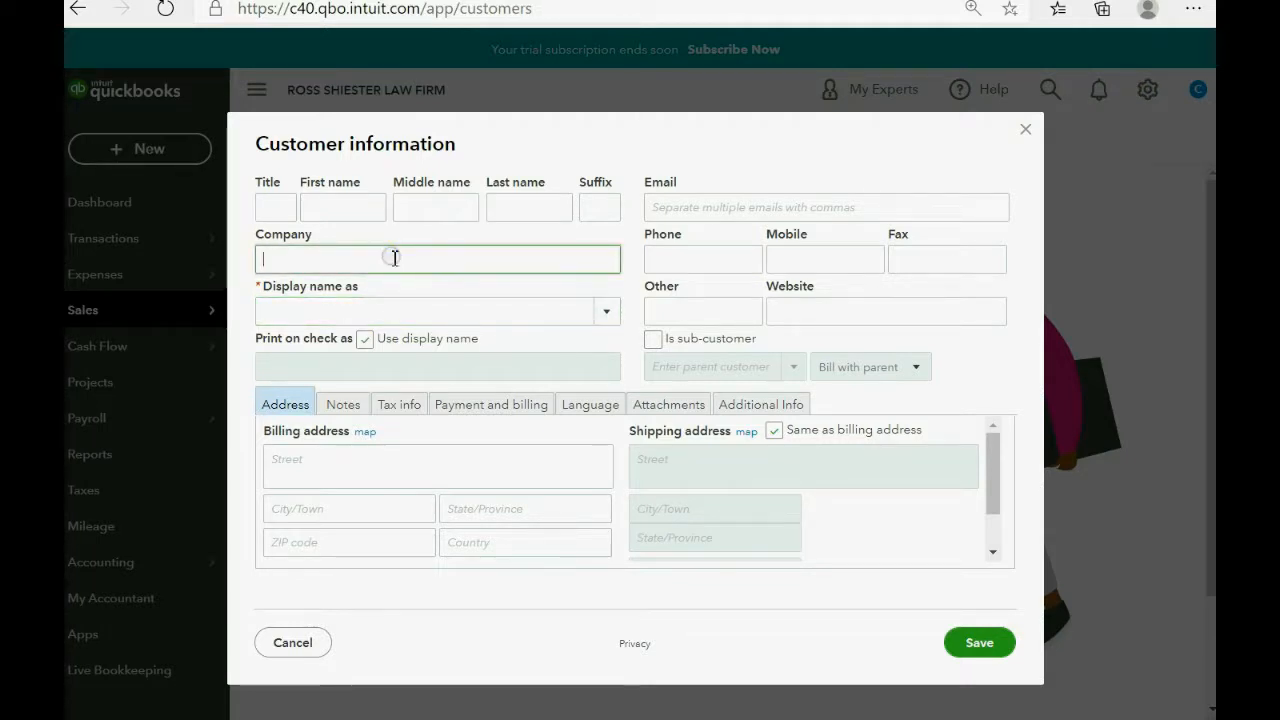
type("ALAN ARBY")
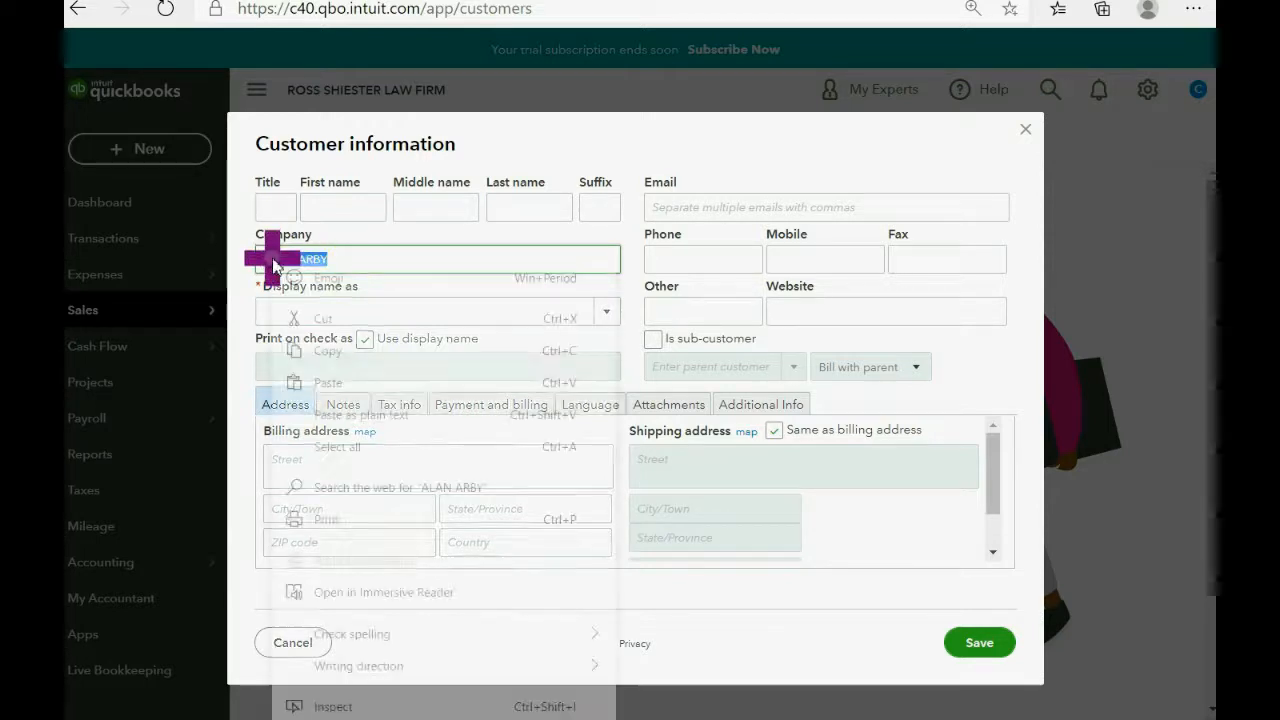
right_click(284, 312)
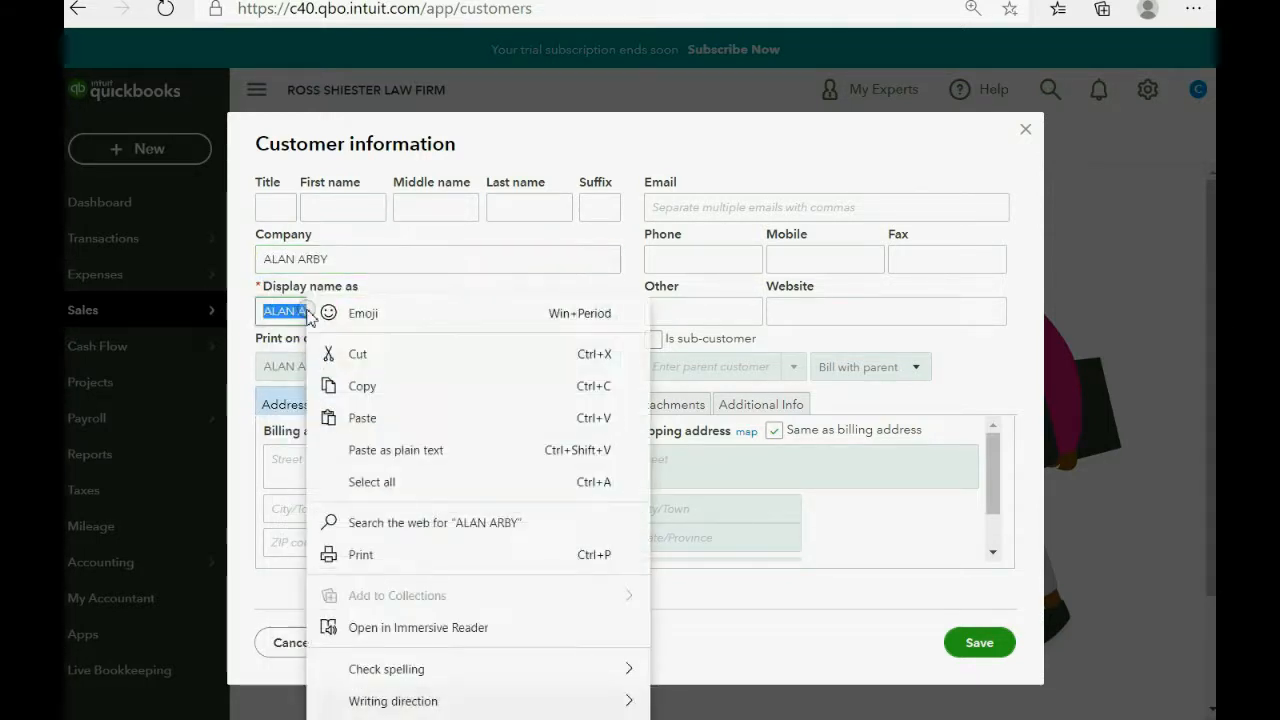
left_click(880, 576)
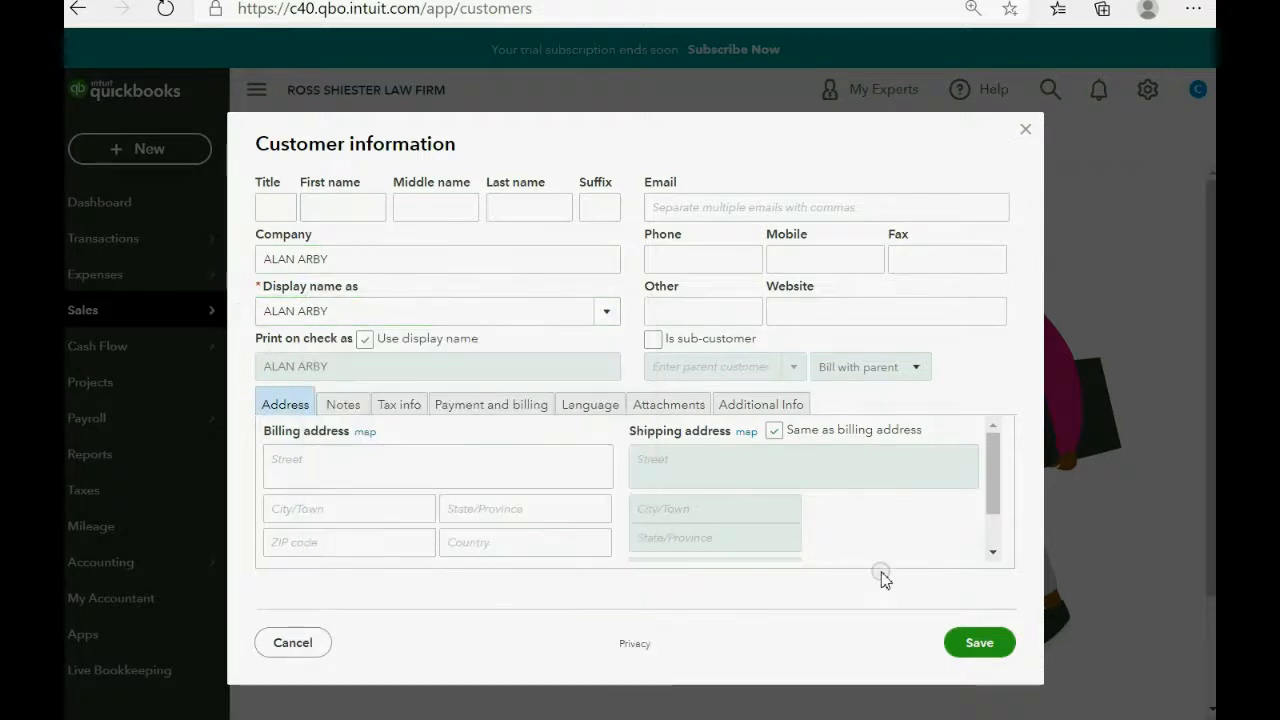
left_click(980, 642)
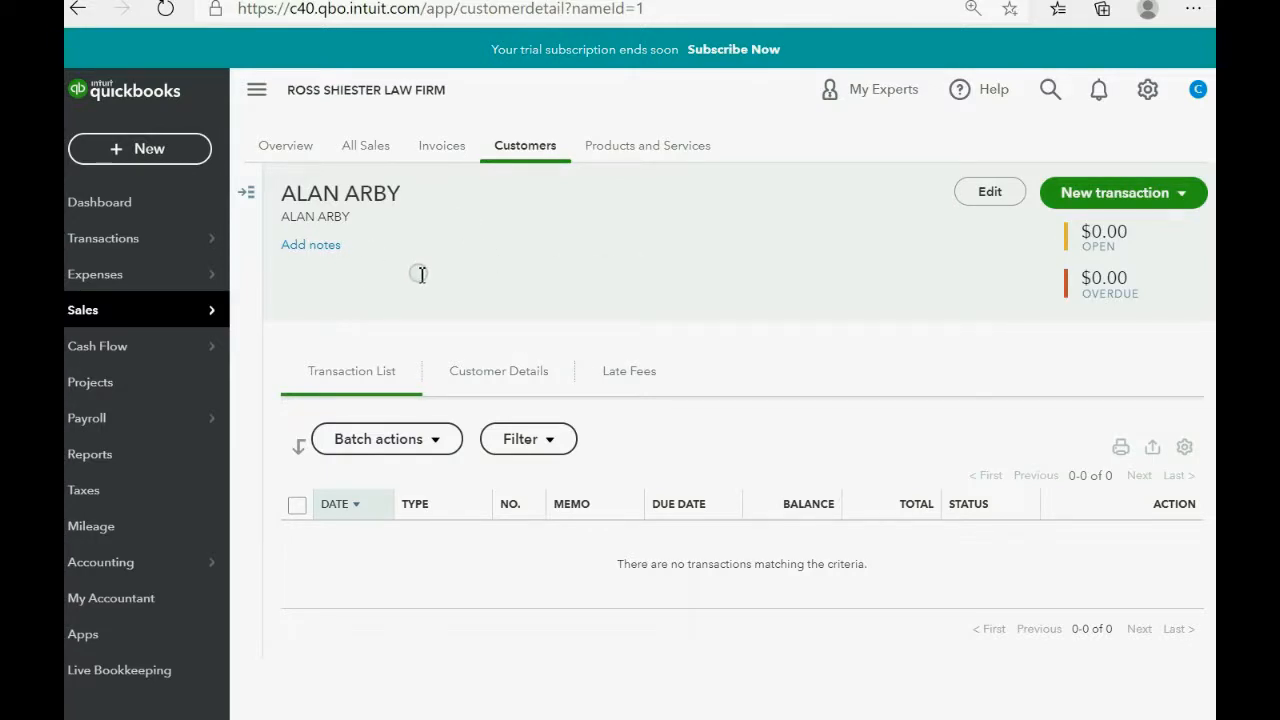
left_click(524, 144)
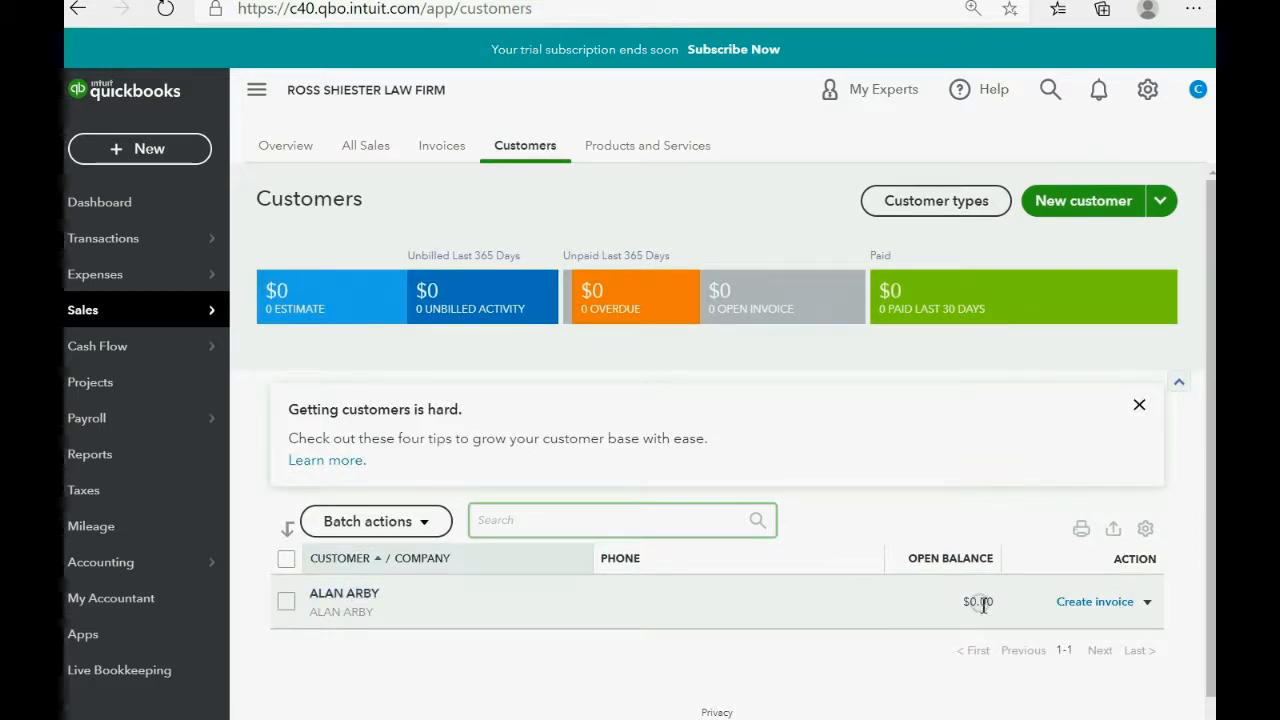
left_click(1084, 200)
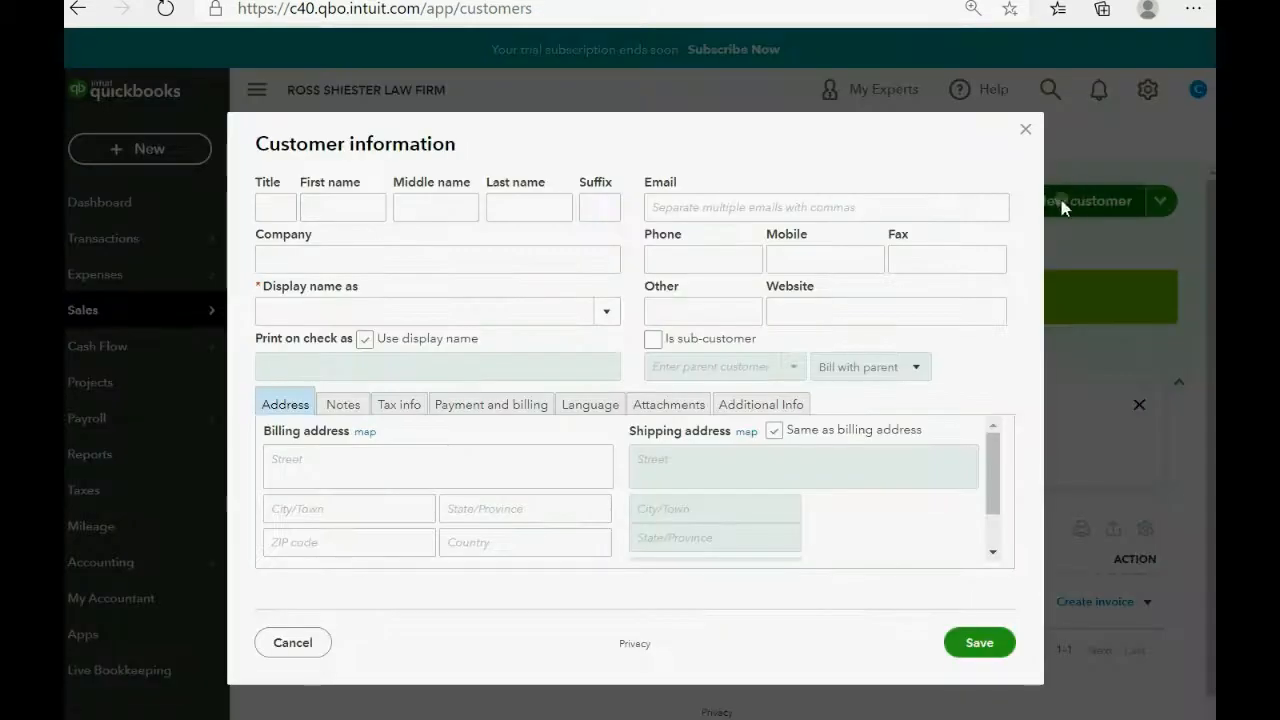
Enter BETTY BOOP as company and display name and save her as a customer.
left_click(436, 260)
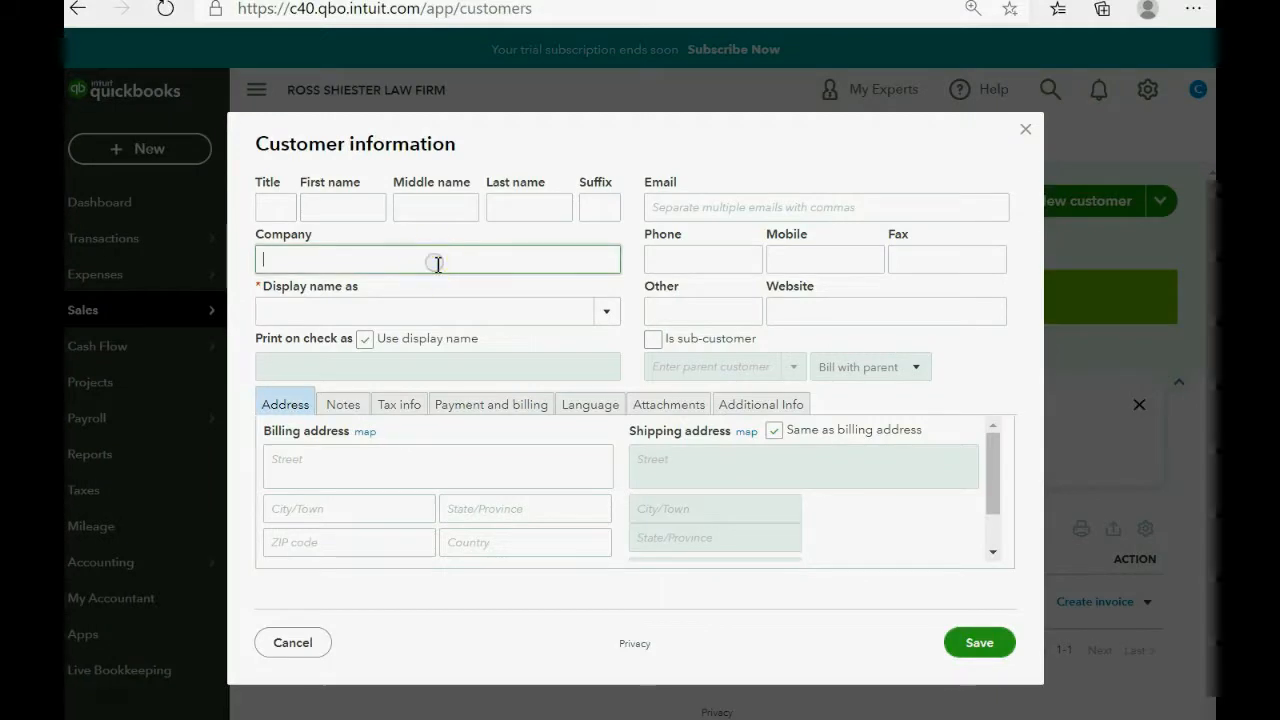
type("BETY")
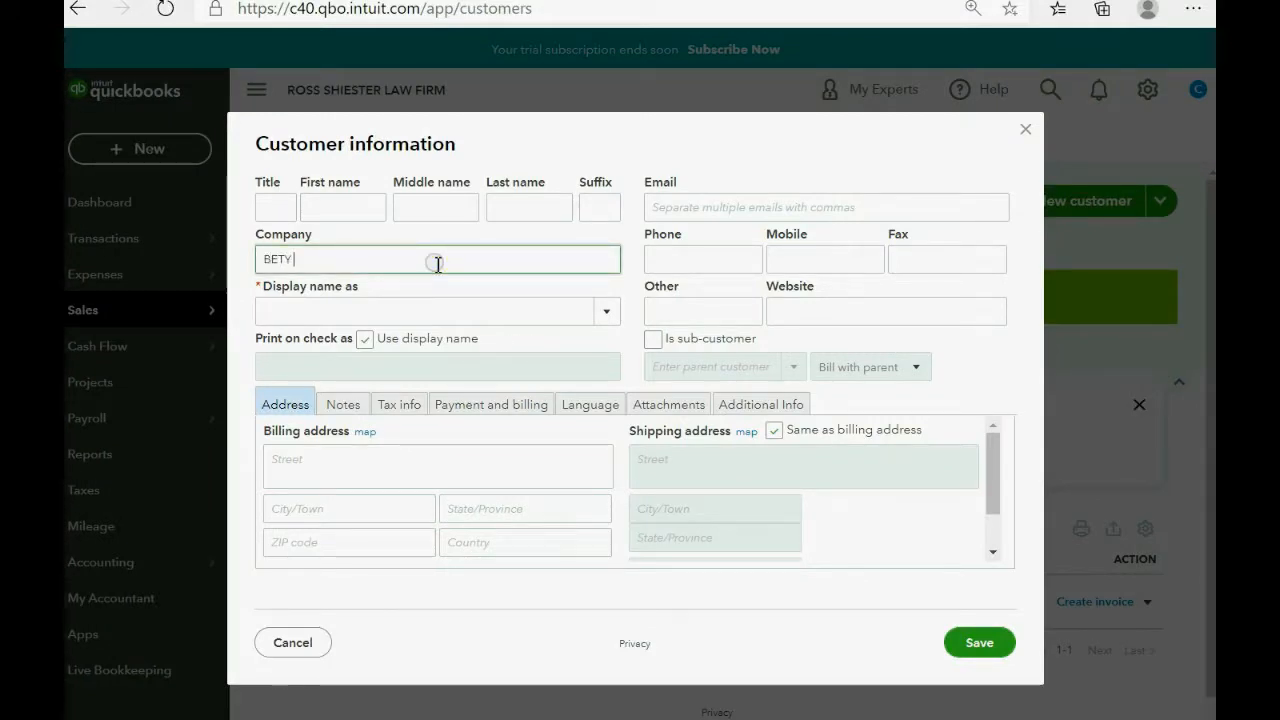
type("BOOP")
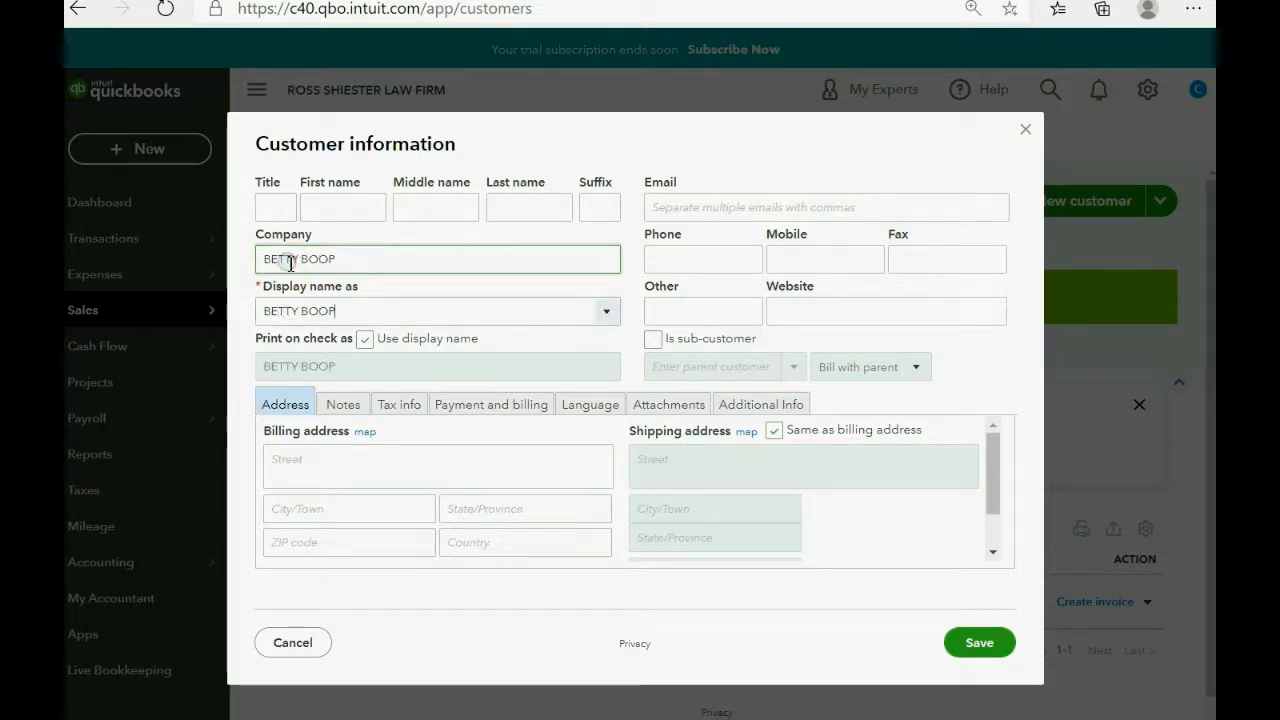
left_click(436, 312)
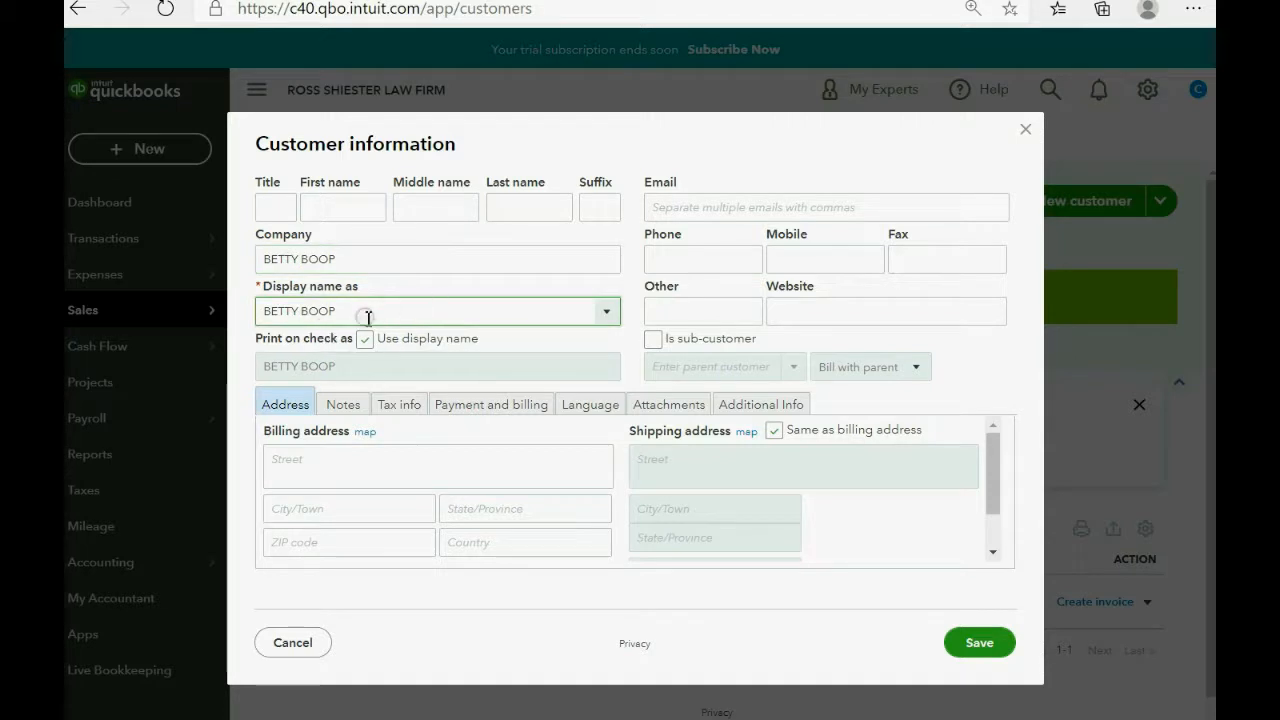
left_click(978, 642)
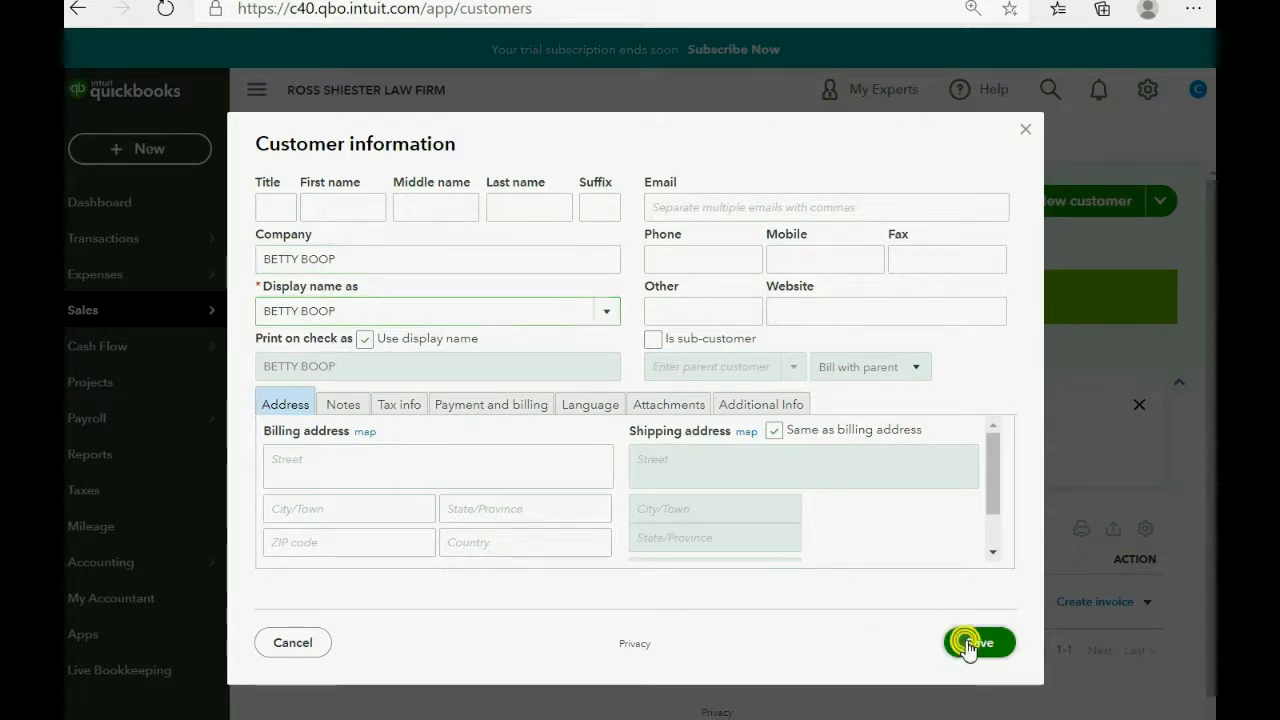
left_click(976, 642)
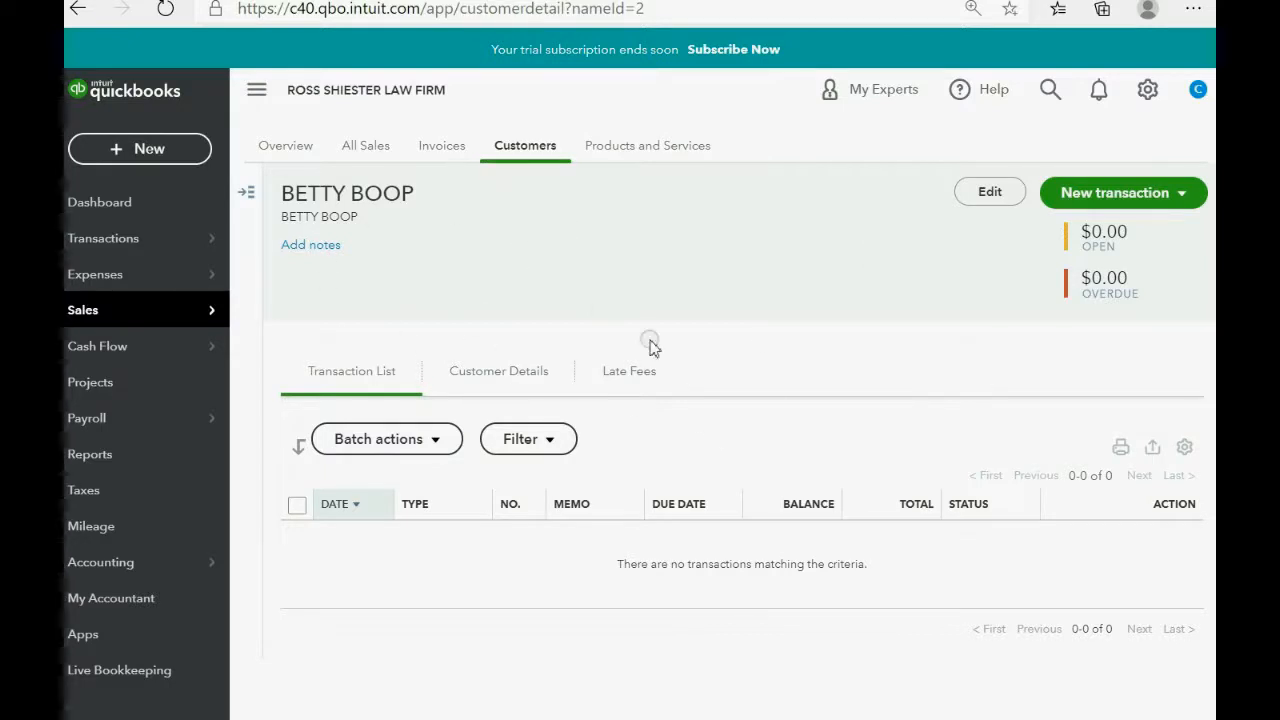
mouse_move(588, 322)
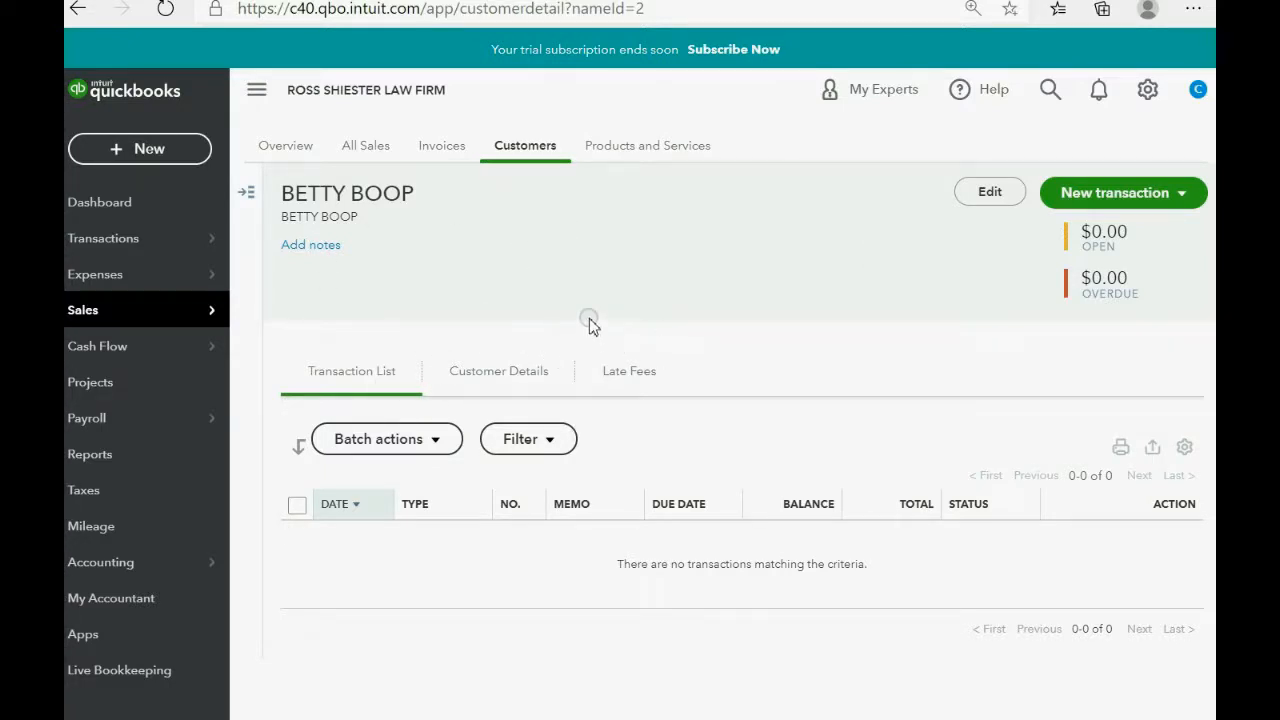
mouse_move(484, 238)
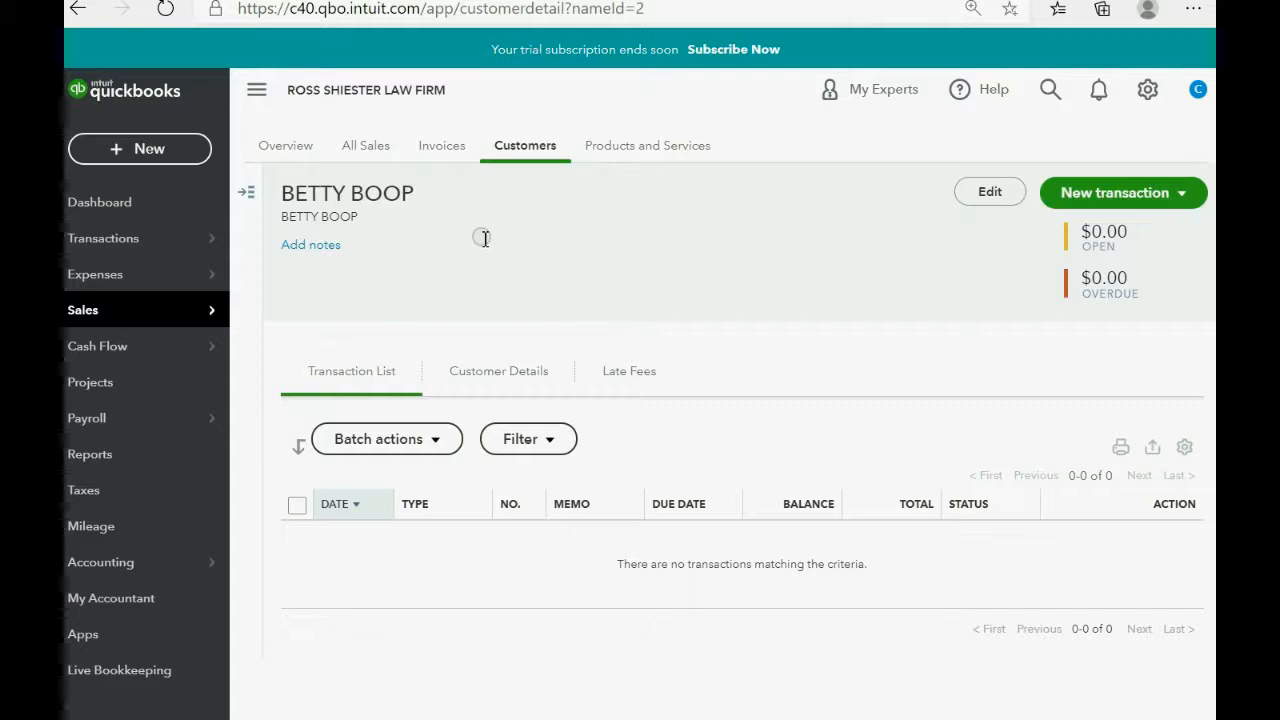
Open BETTY BOOP's record from the Customers list.
left_click(524, 144)
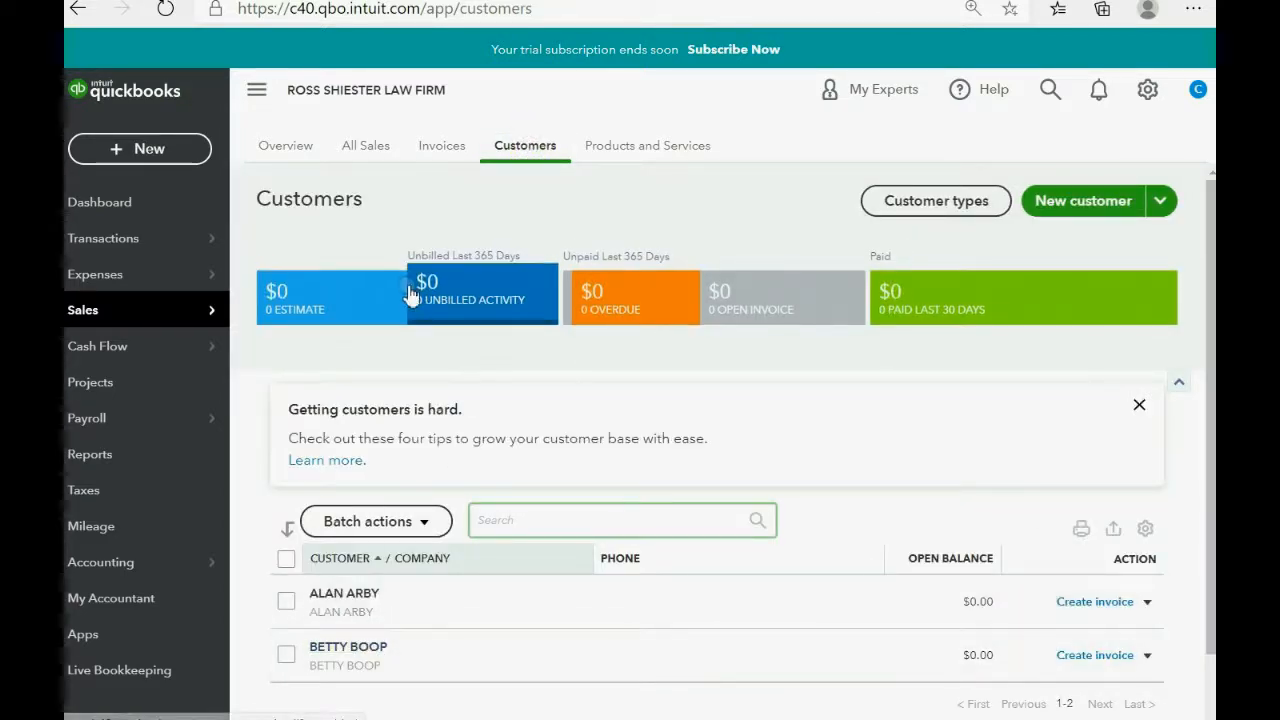
left_click(348, 646)
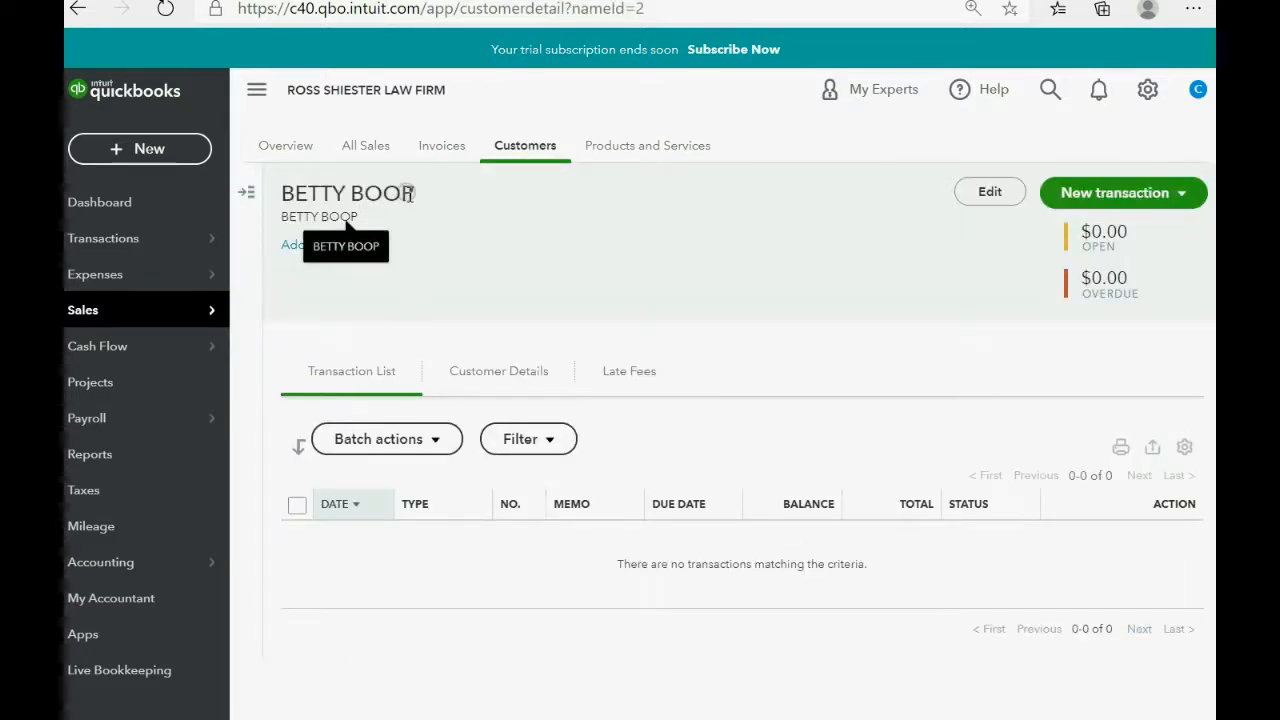
double_click(348, 192)
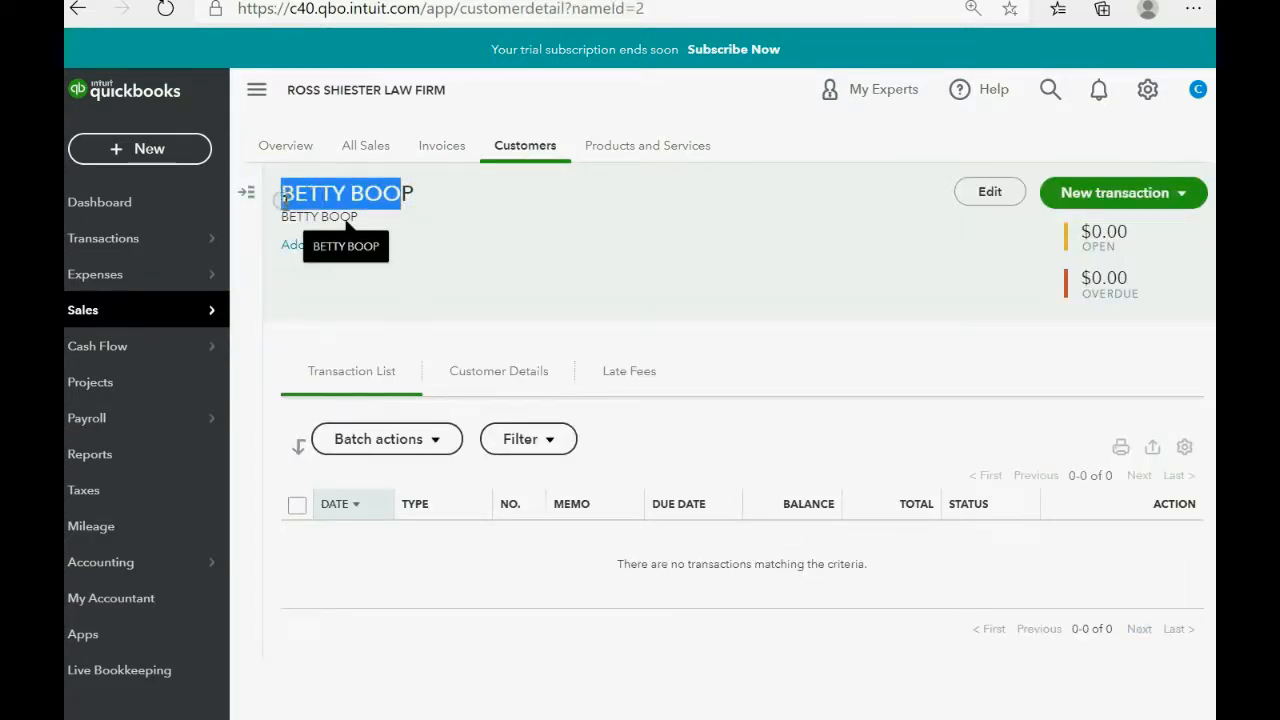
mouse_move(414, 518)
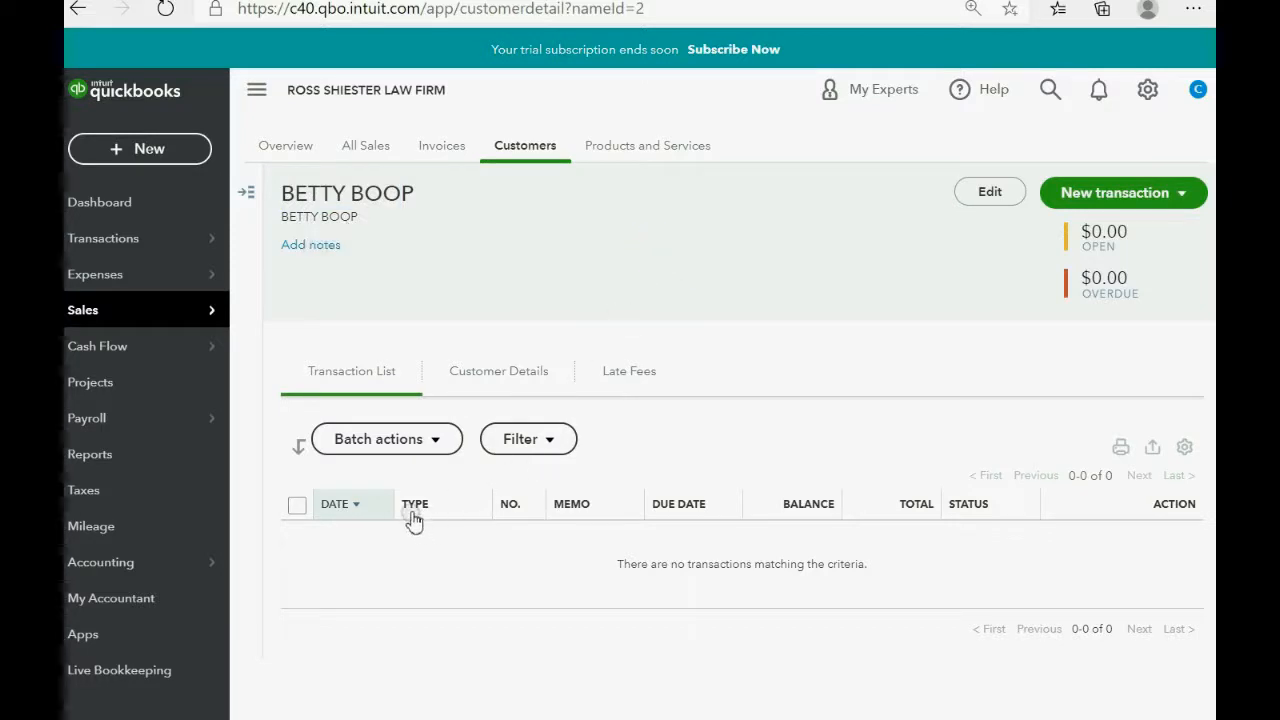
left_click(352, 370)
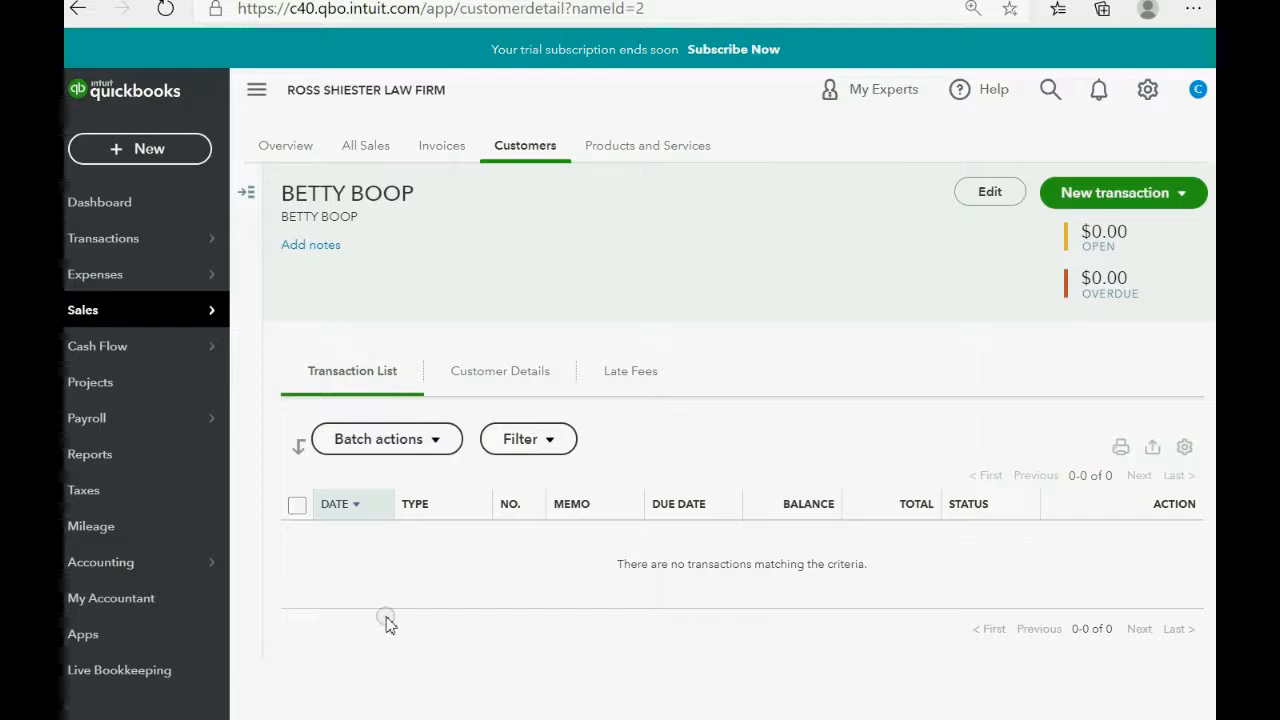
Review BETTY BOOP's Customer Details and Late Fees sections, ending on Customer Details.
left_click(500, 370)
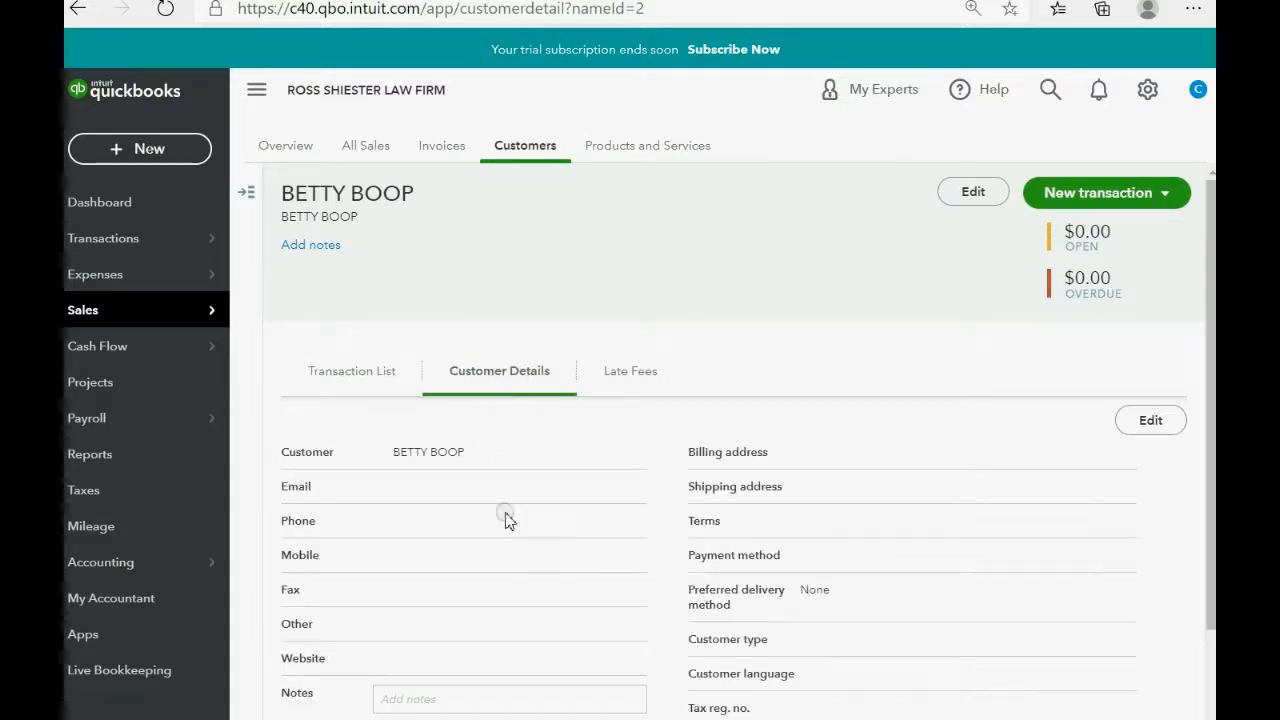
left_click(630, 370)
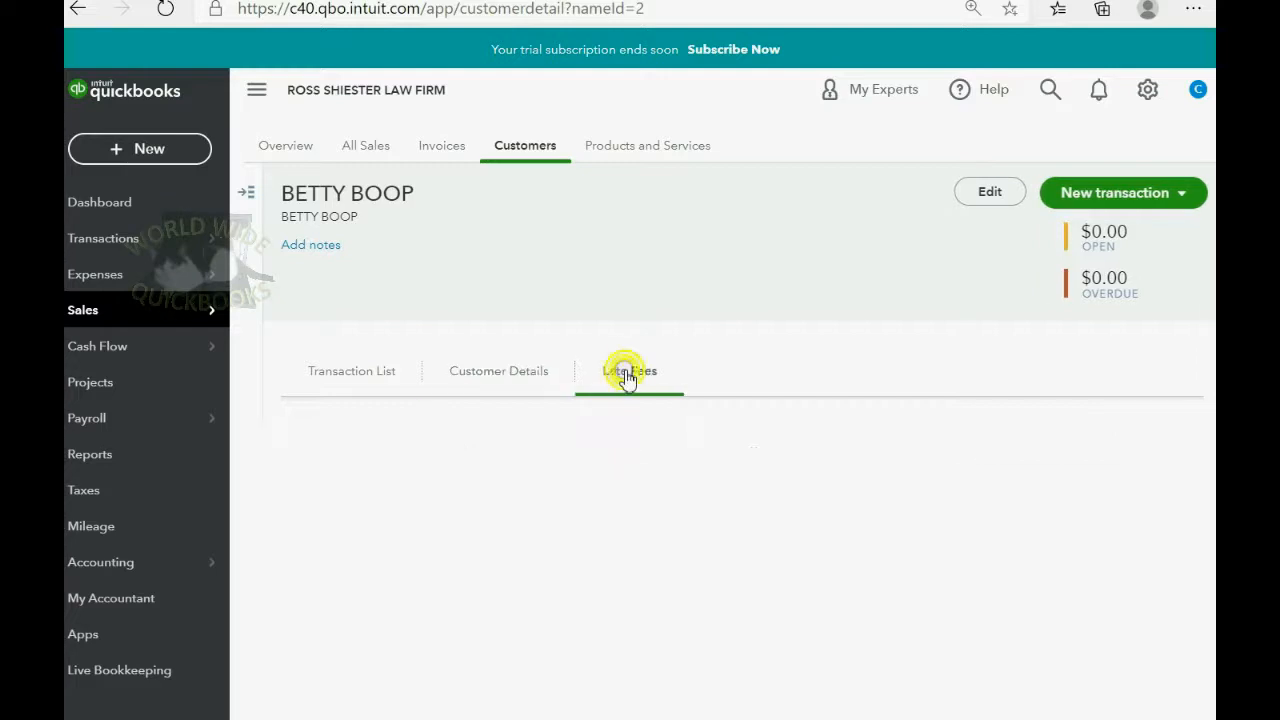
left_click(628, 370)
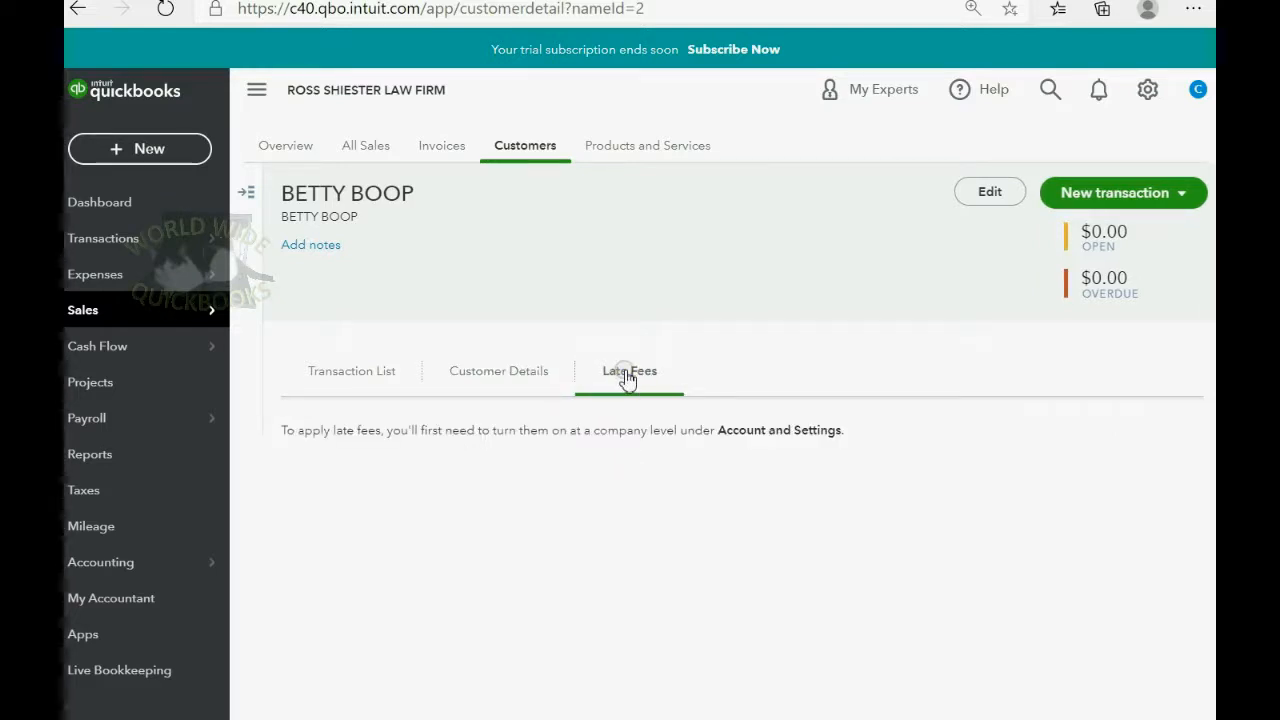
left_click(498, 370)
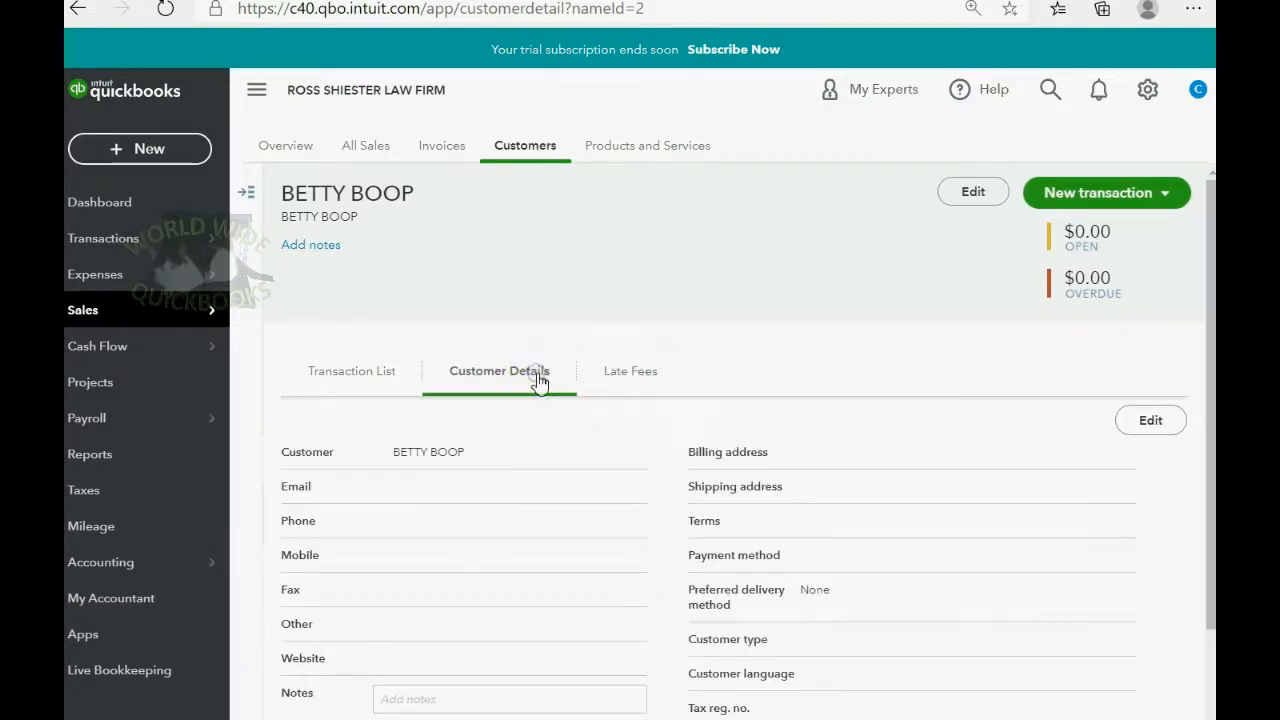
mouse_move(472, 388)
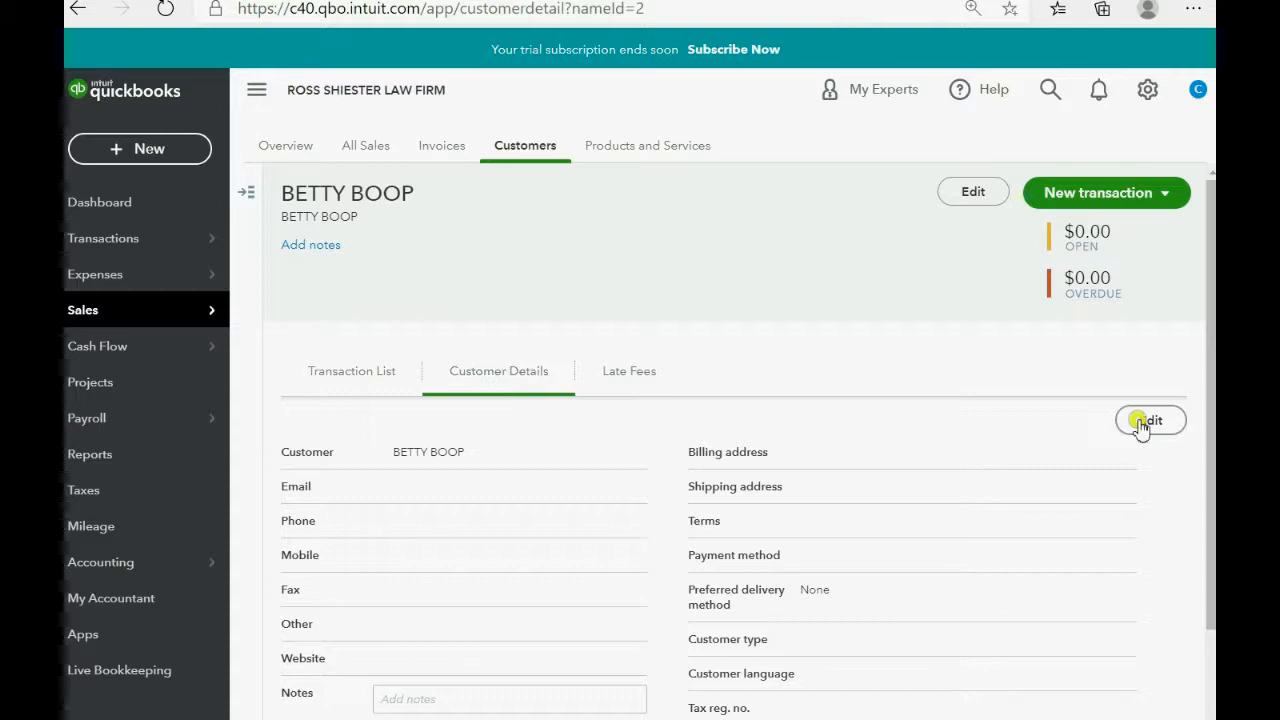
Edit BETTY BOOP to add the note HEY and save the record.
left_click(1150, 420)
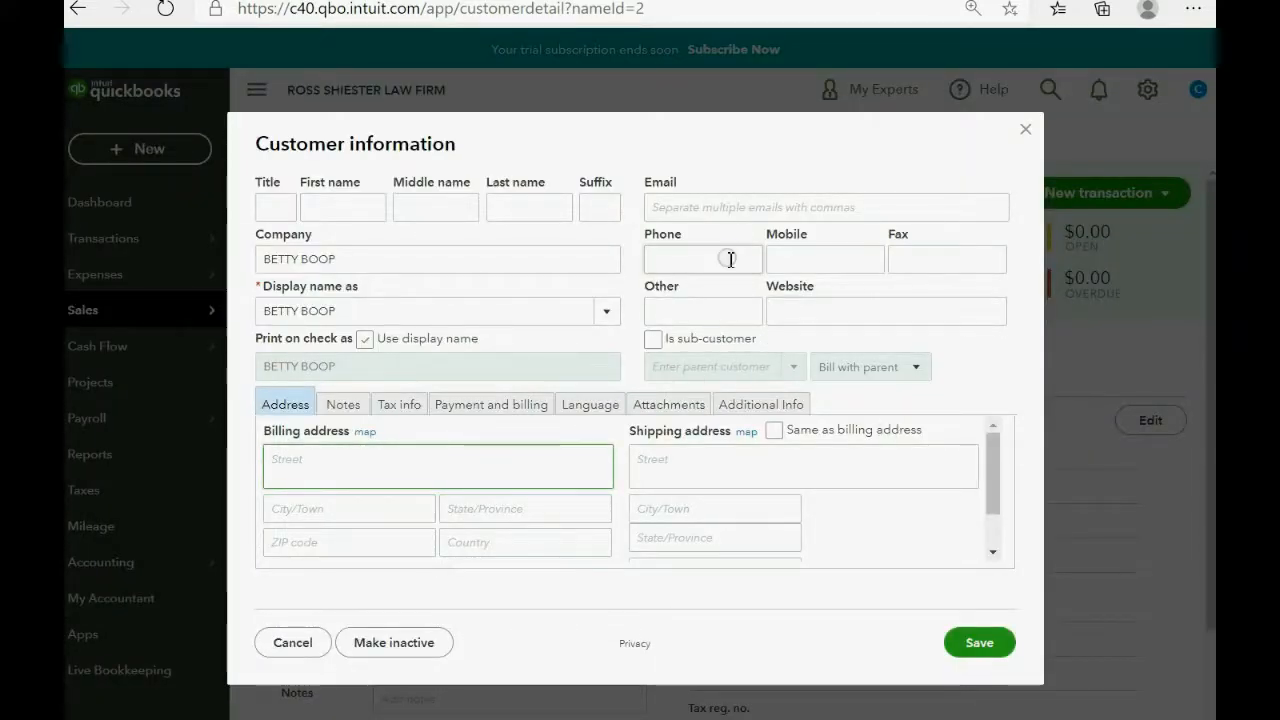
left_click(702, 258)
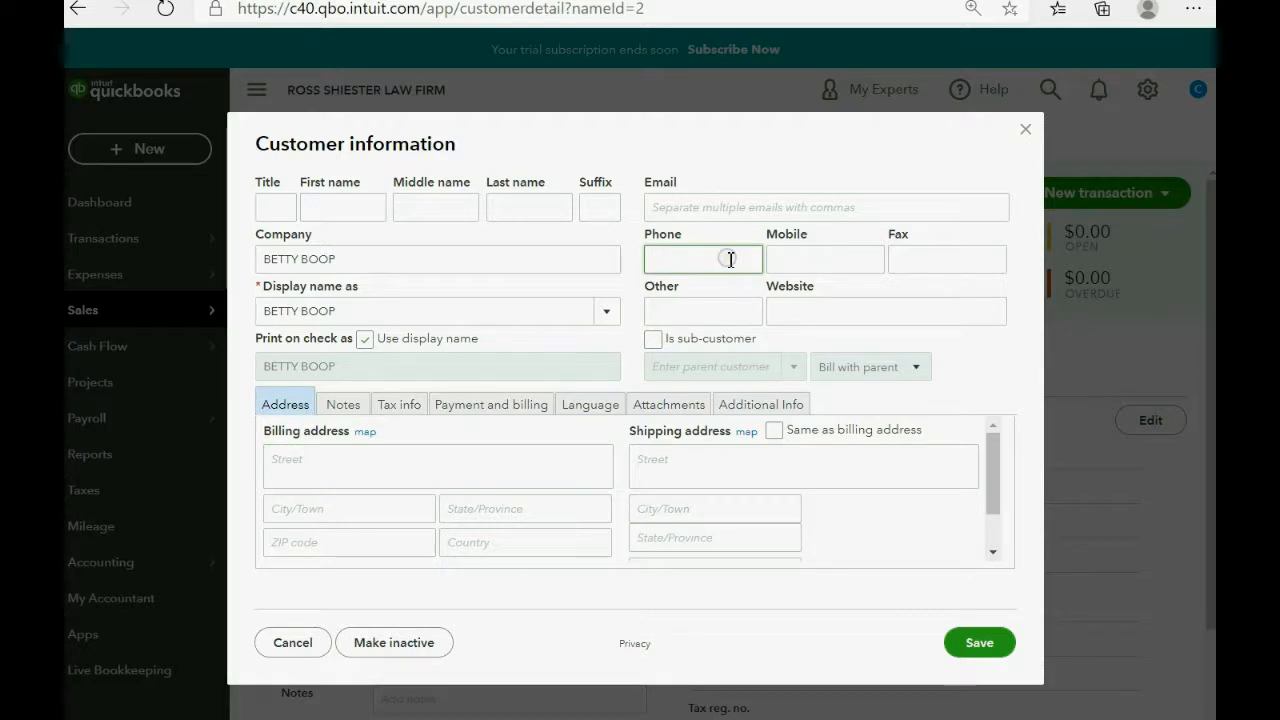
left_click(700, 260)
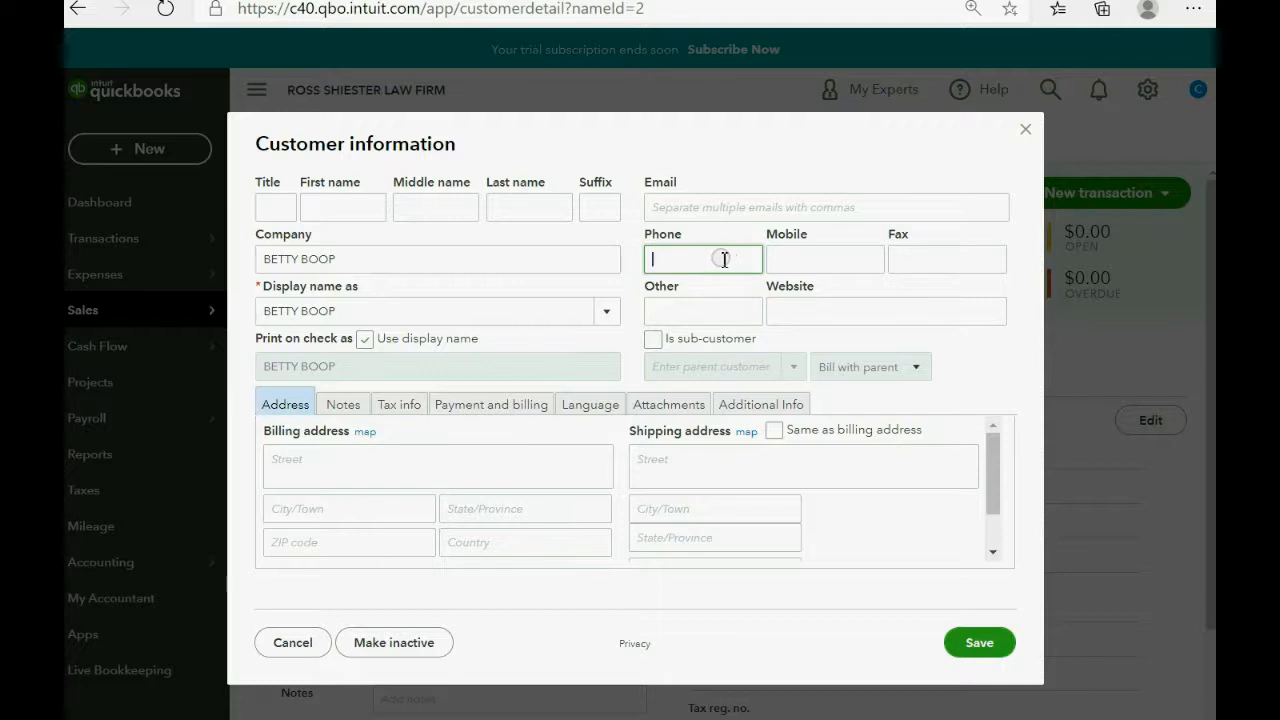
left_click(344, 404)
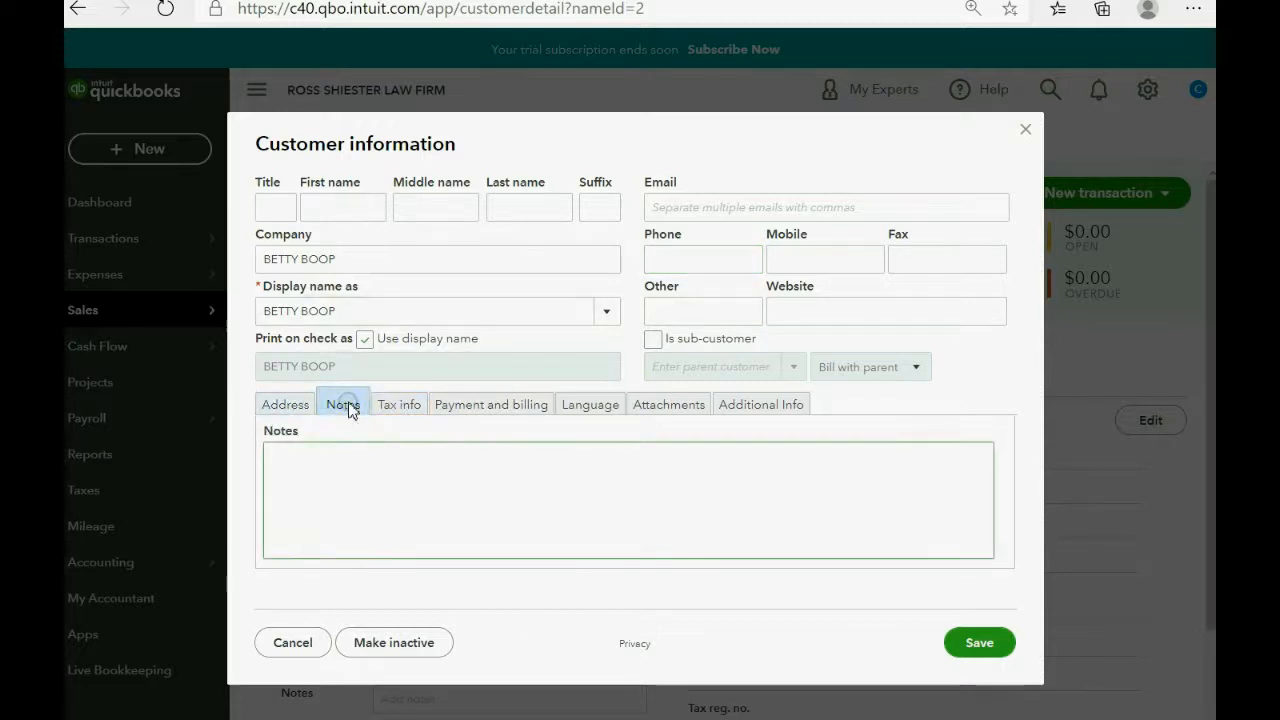
type("HEY")
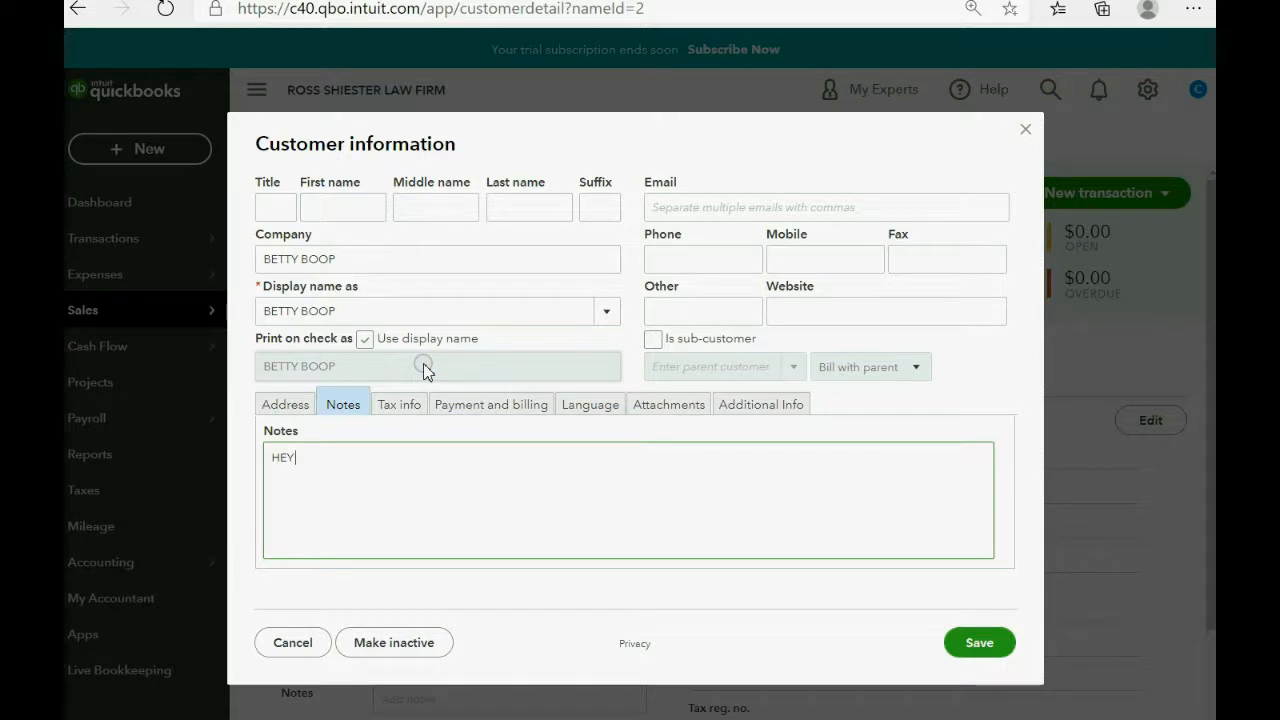
left_click(978, 642)
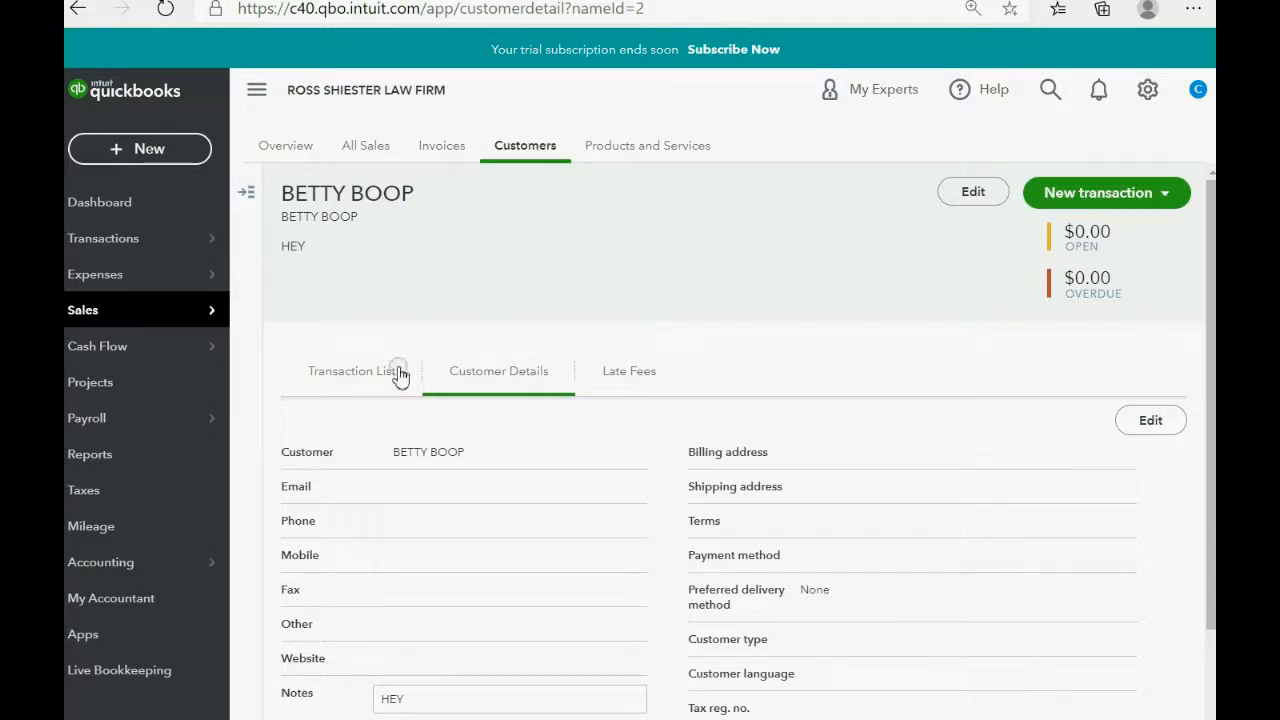
View BETTY BOOP's transaction list, then return to the full Customers list.
left_click(352, 370)
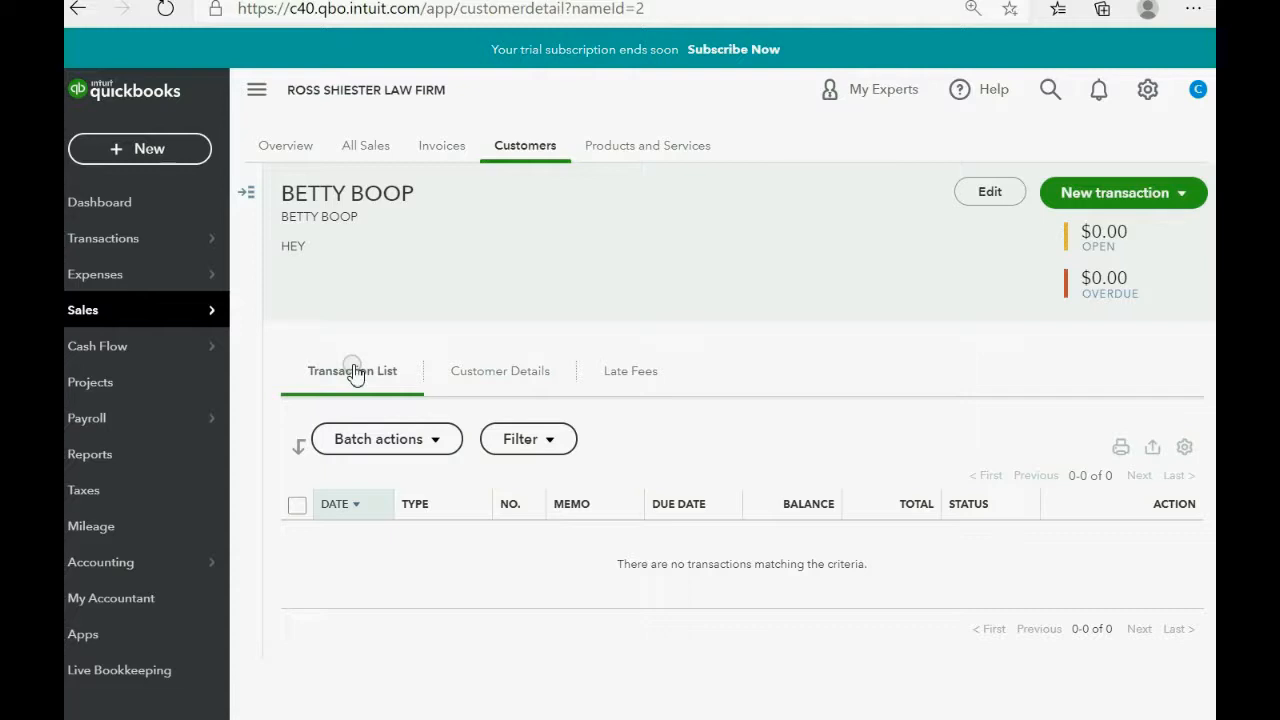
mouse_move(1004, 246)
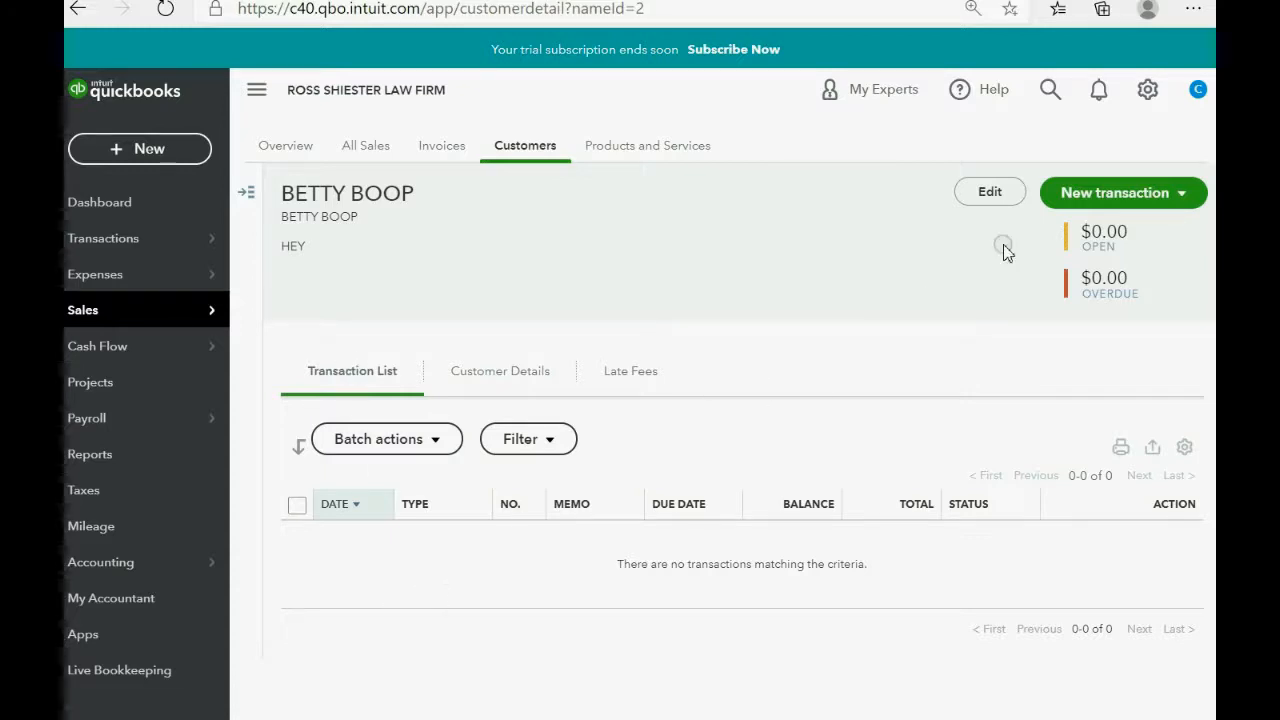
mouse_move(246, 472)
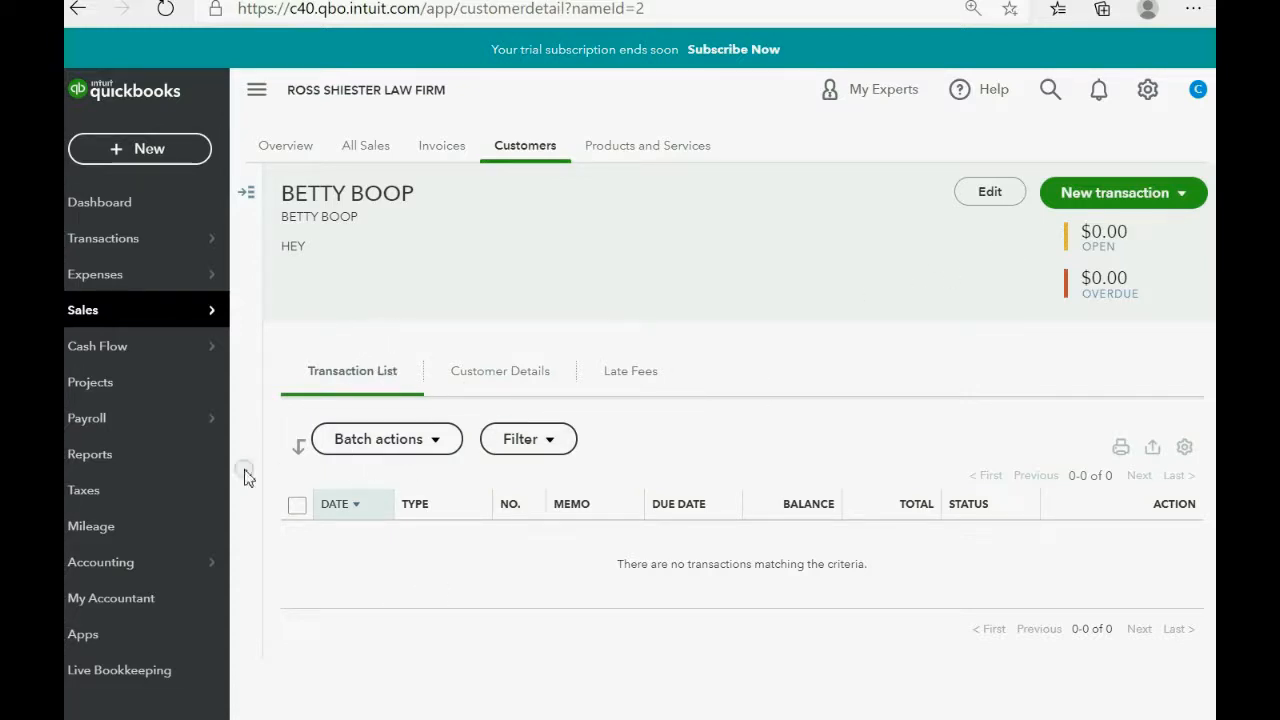
left_click(524, 144)
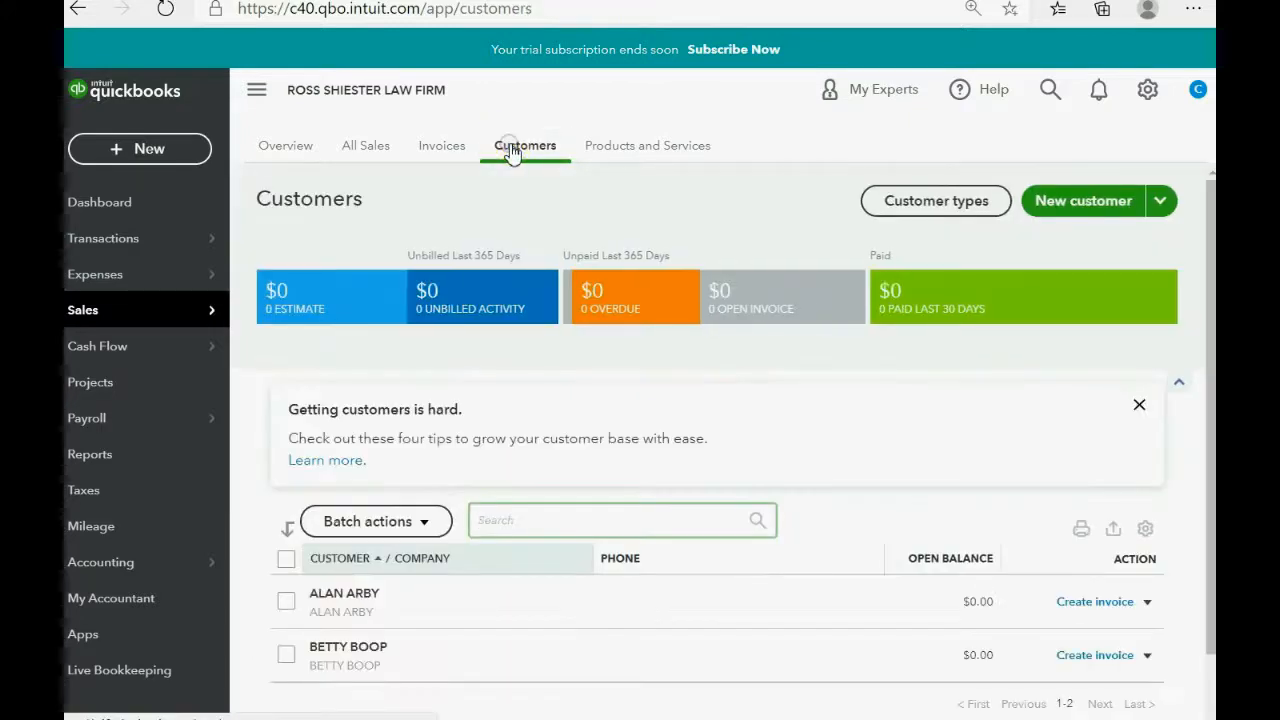
left_click(1082, 200)
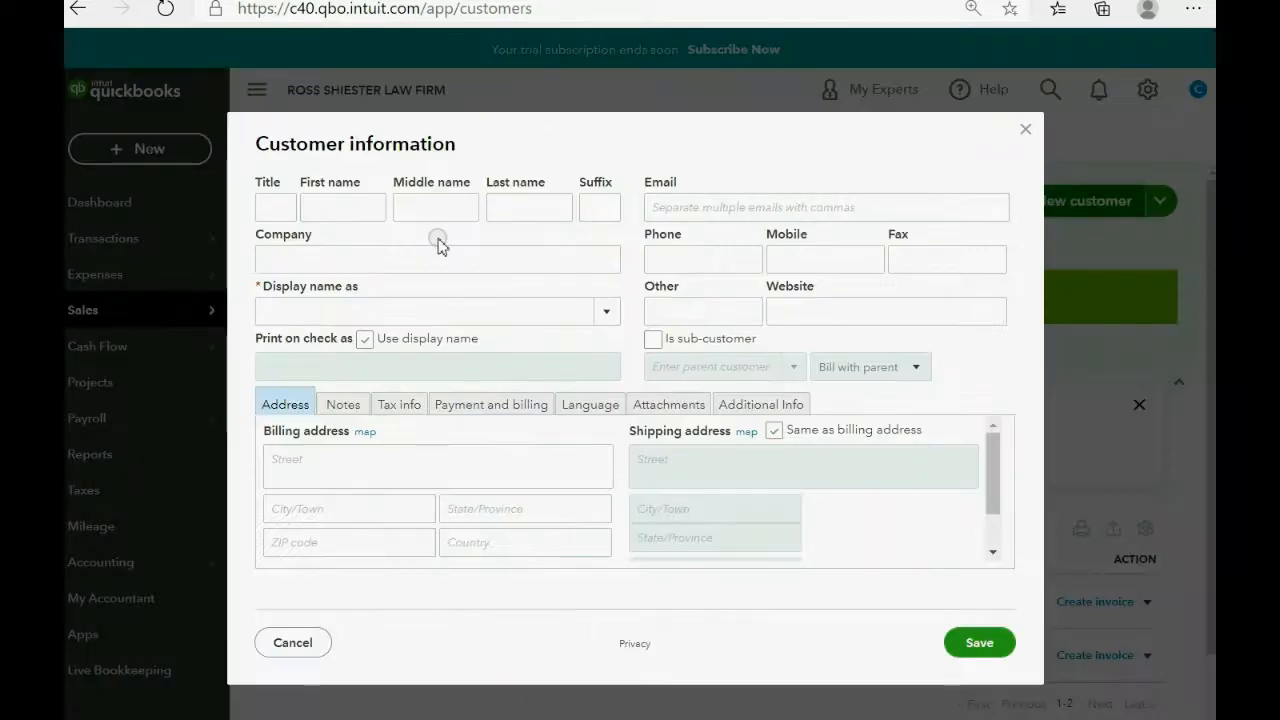
type("c")
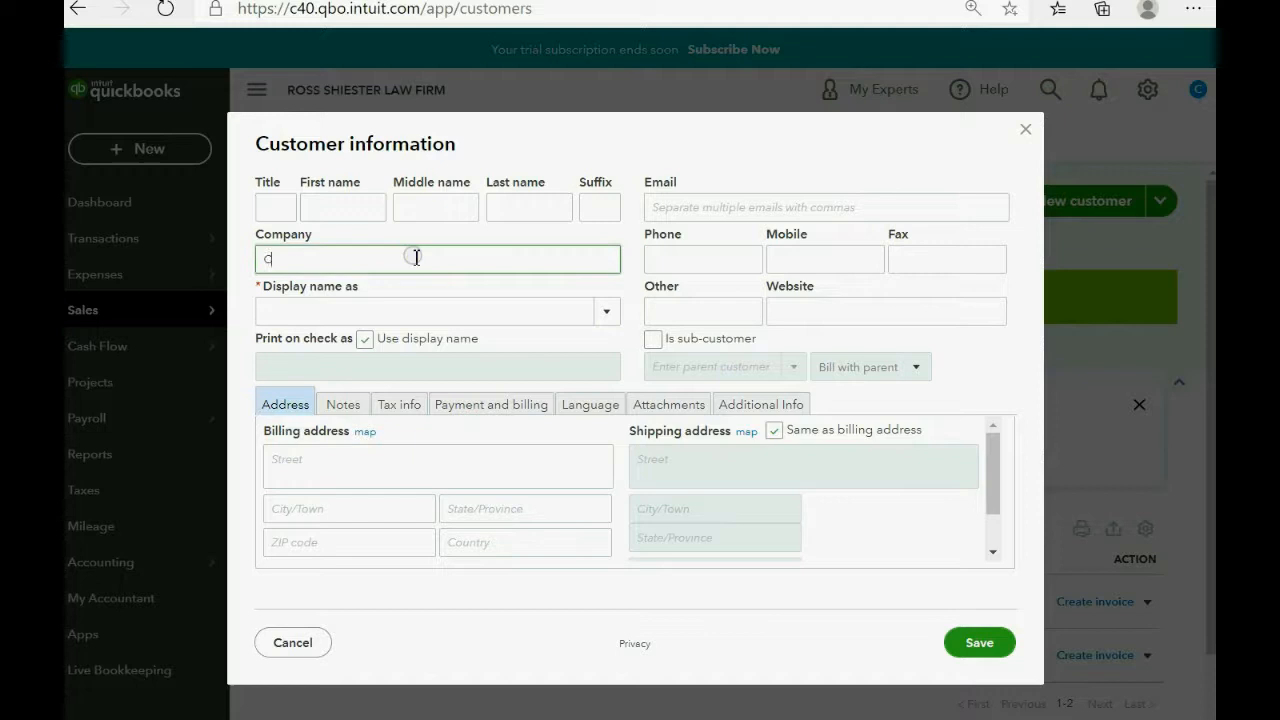
type("ANDY CHARLES")
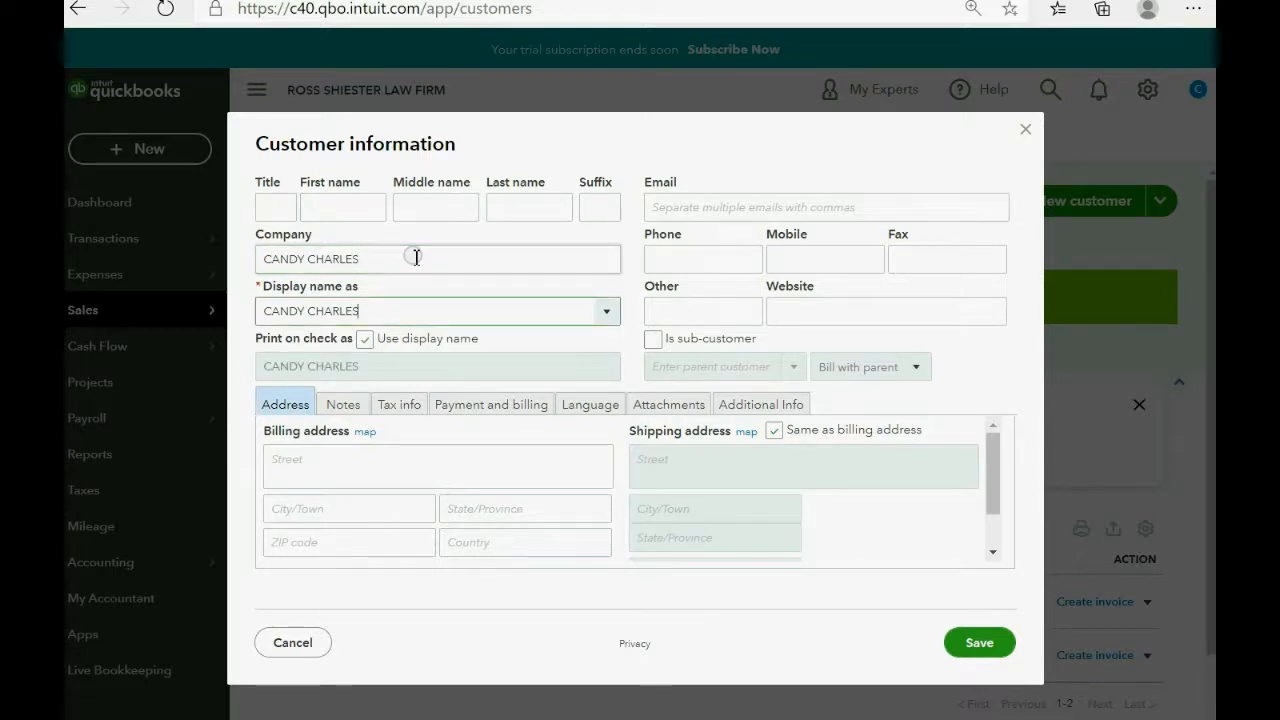
left_click(980, 642)
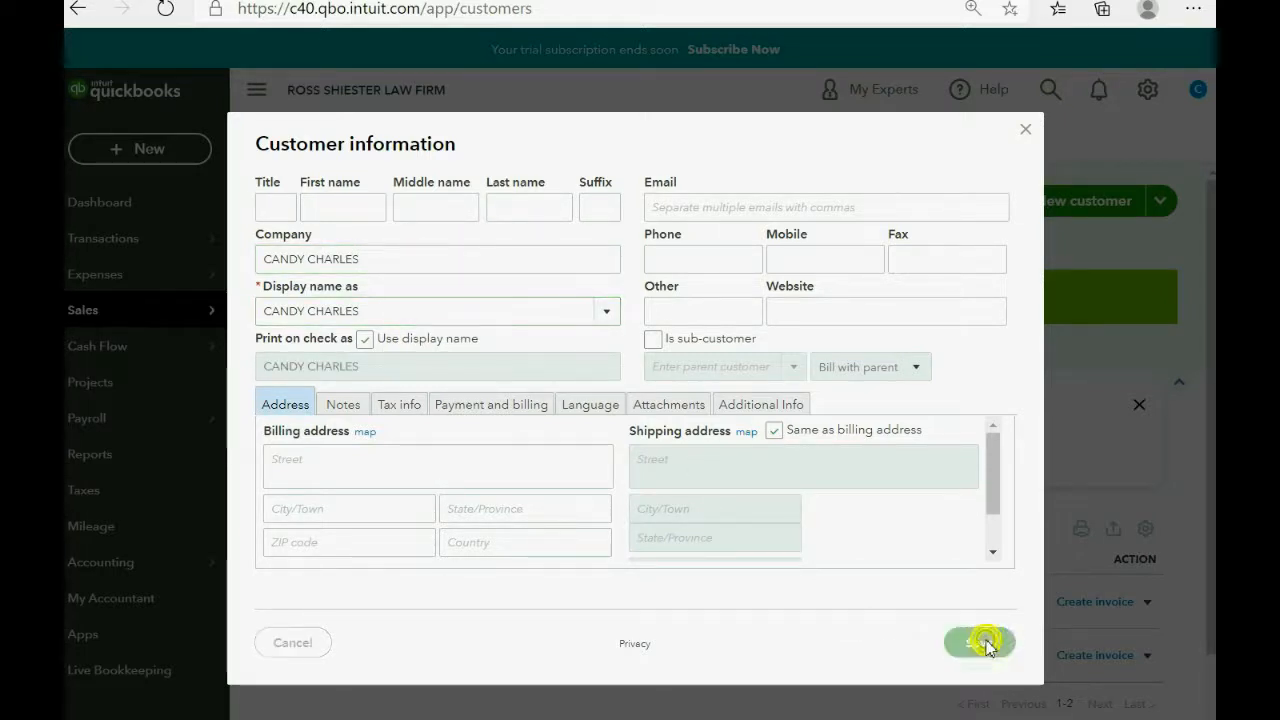
left_click(978, 642)
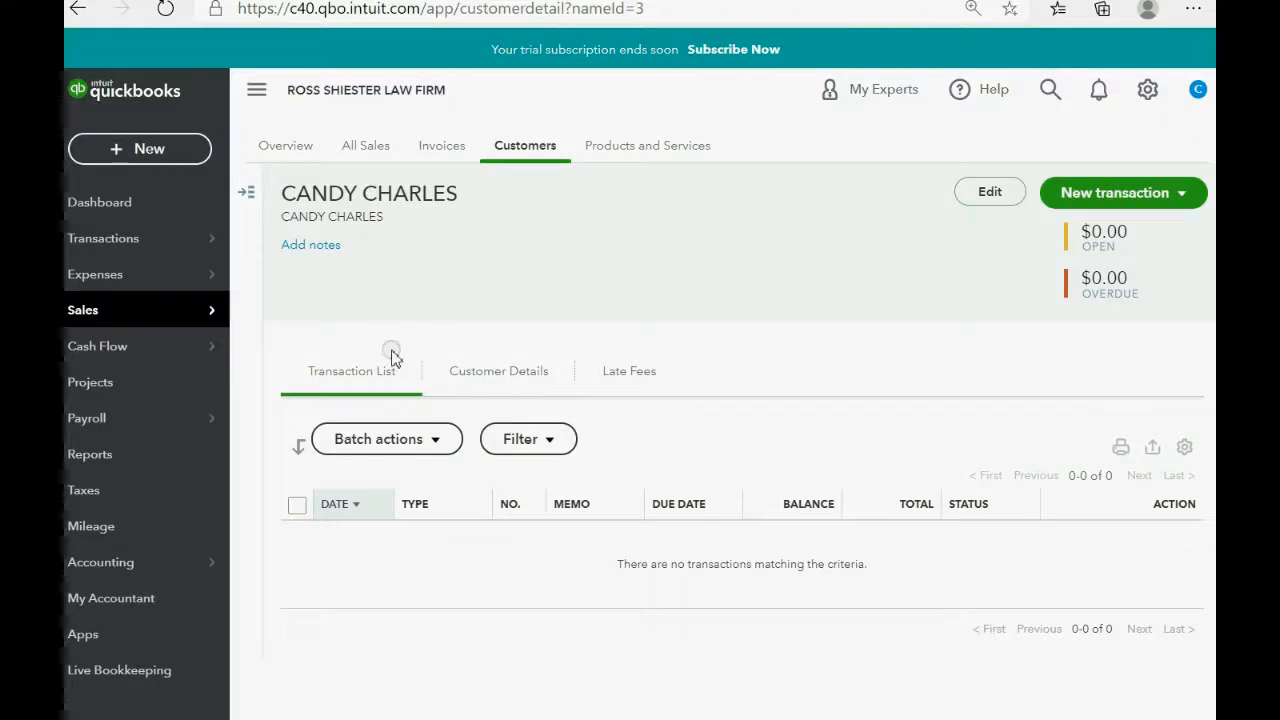
mouse_move(498, 370)
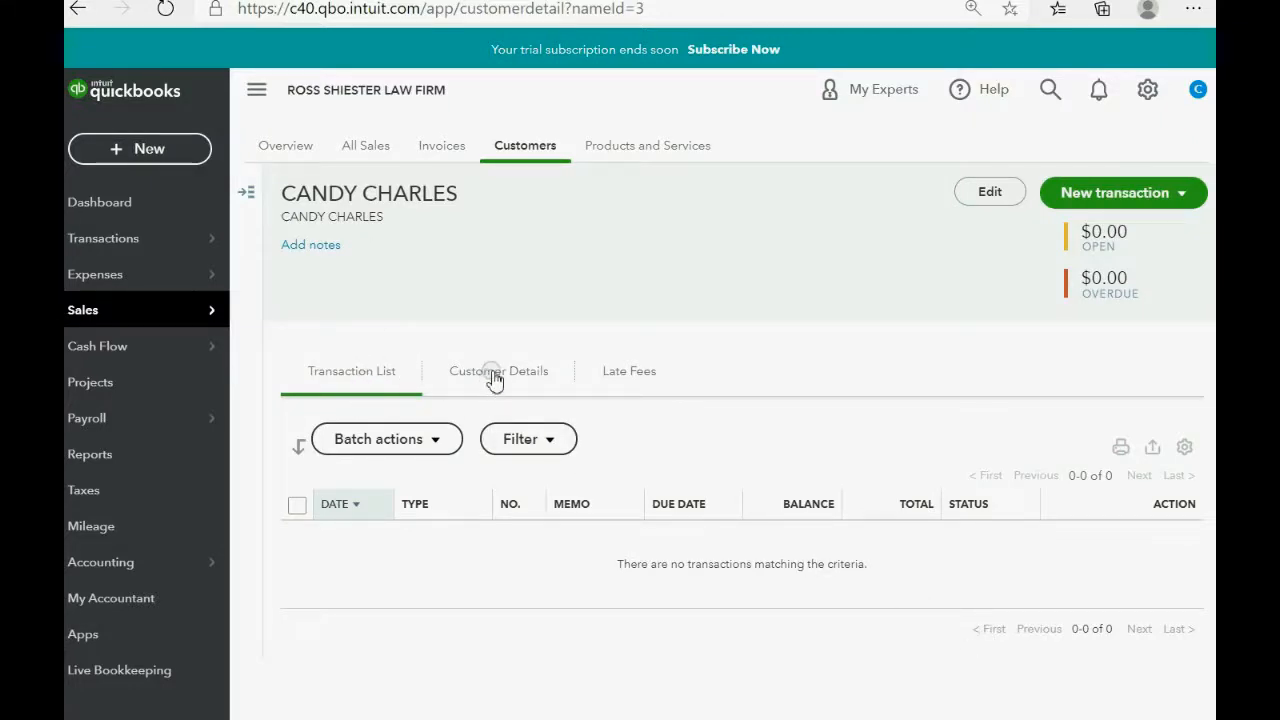
left_click(498, 370)
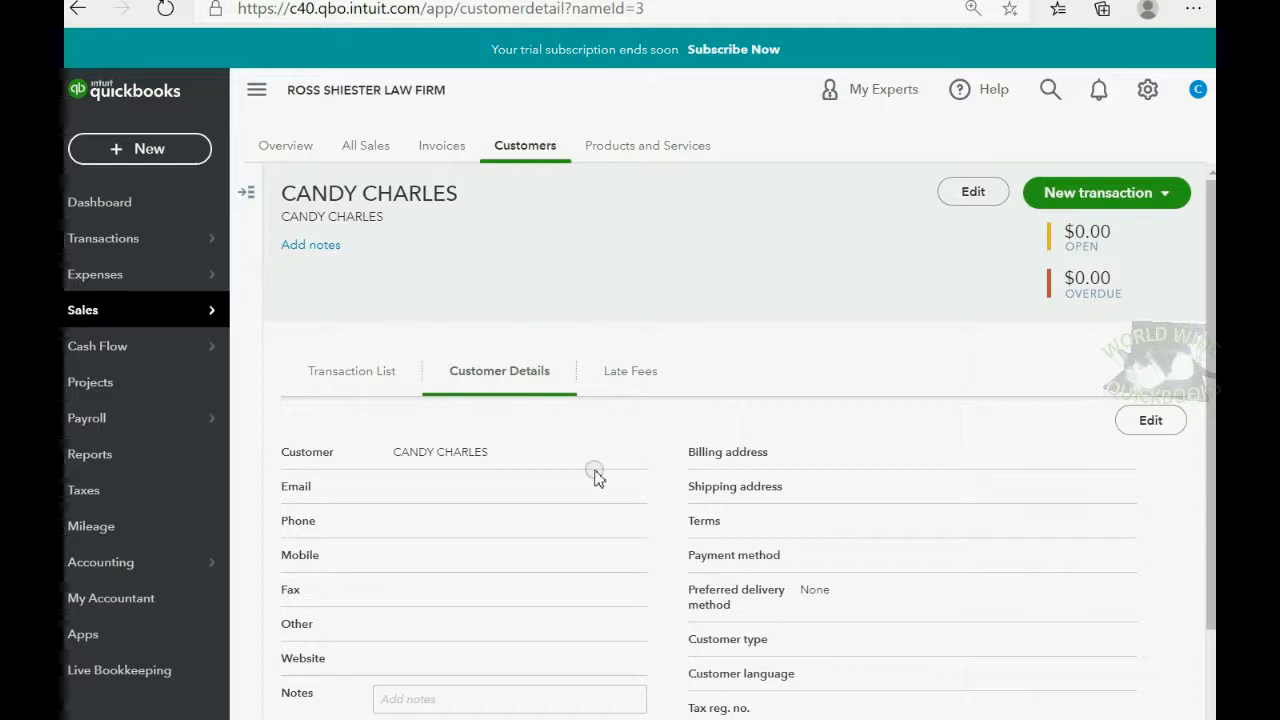
mouse_move(596, 550)
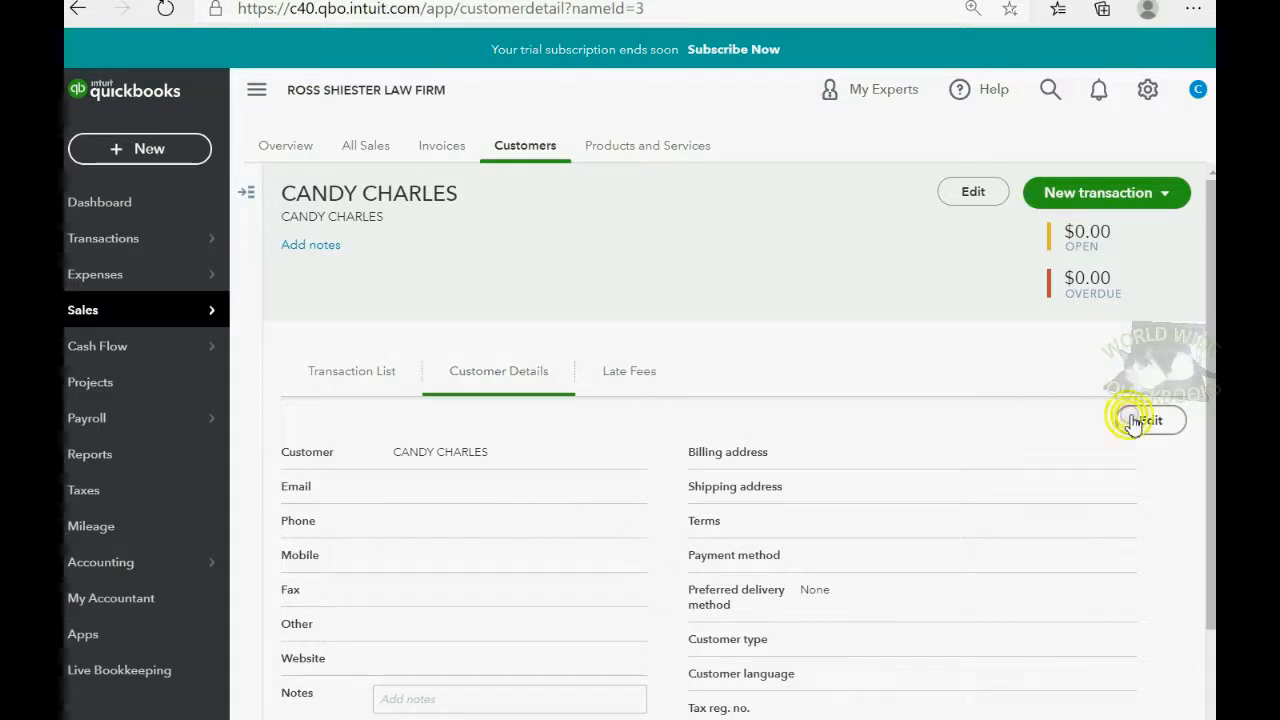
left_click(1146, 420)
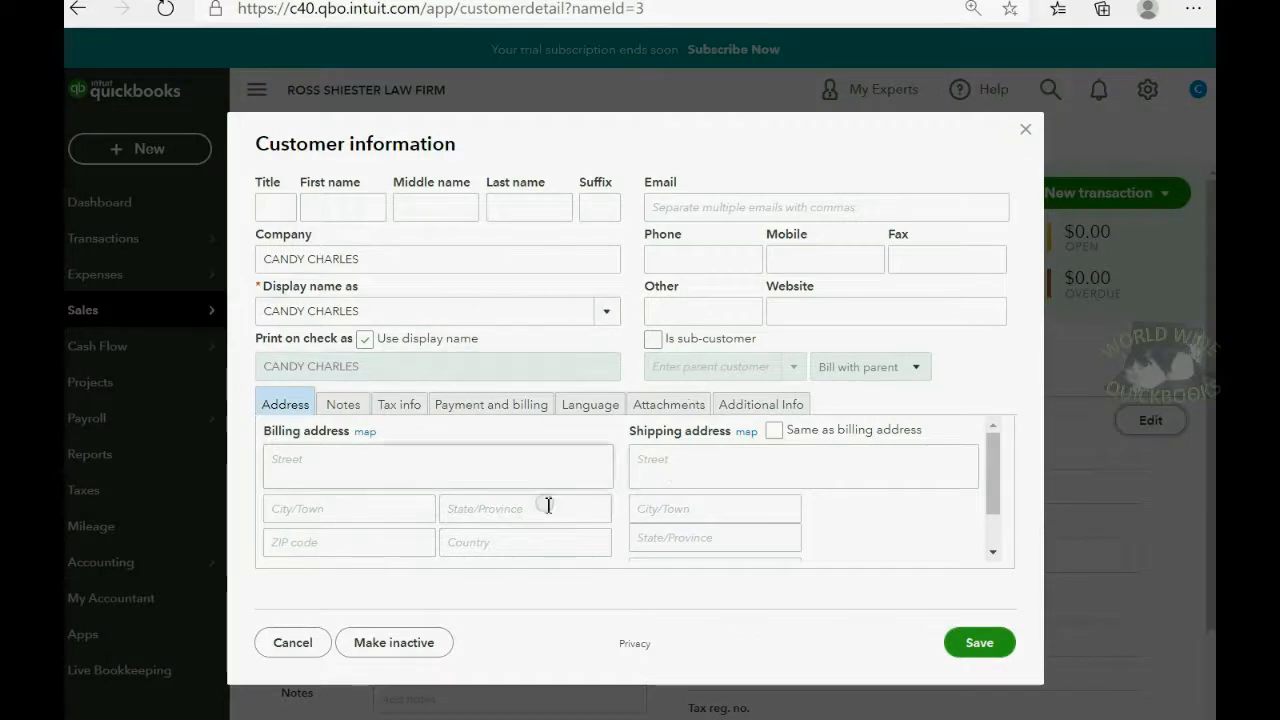
left_click(1024, 128)
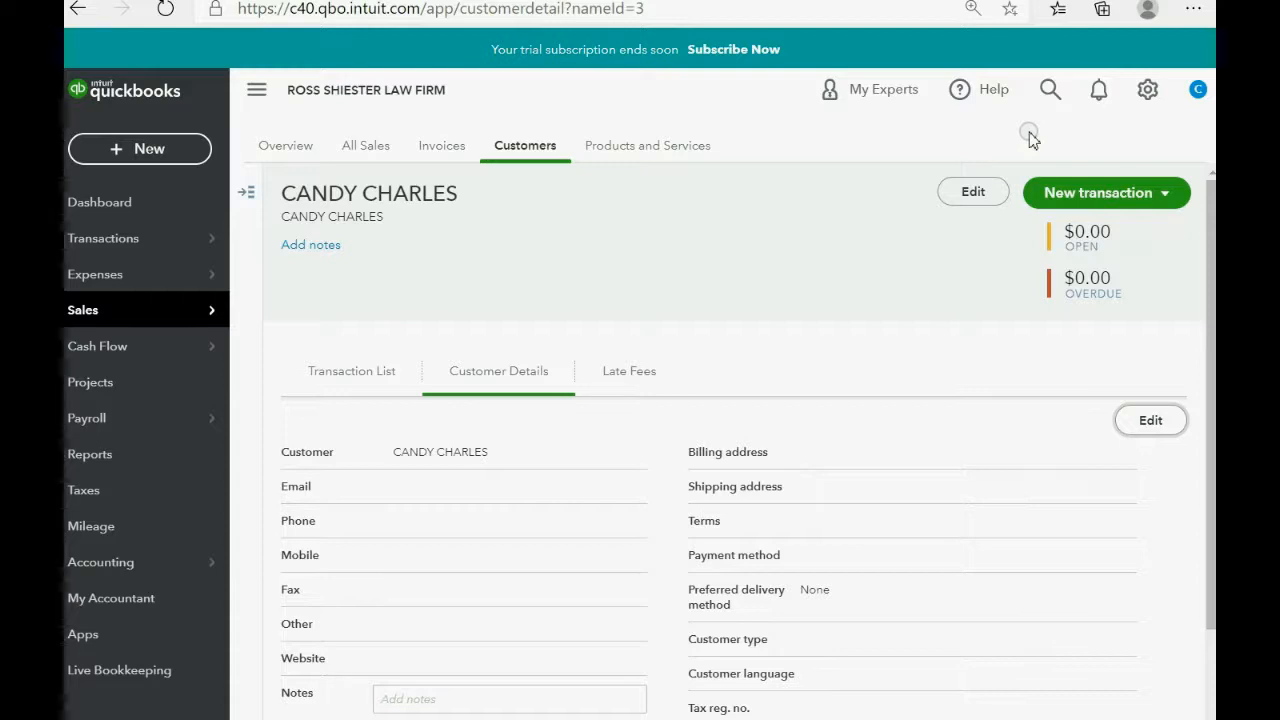
Go to Expenses Vendors and start a new vendor record manually.
left_click(96, 274)
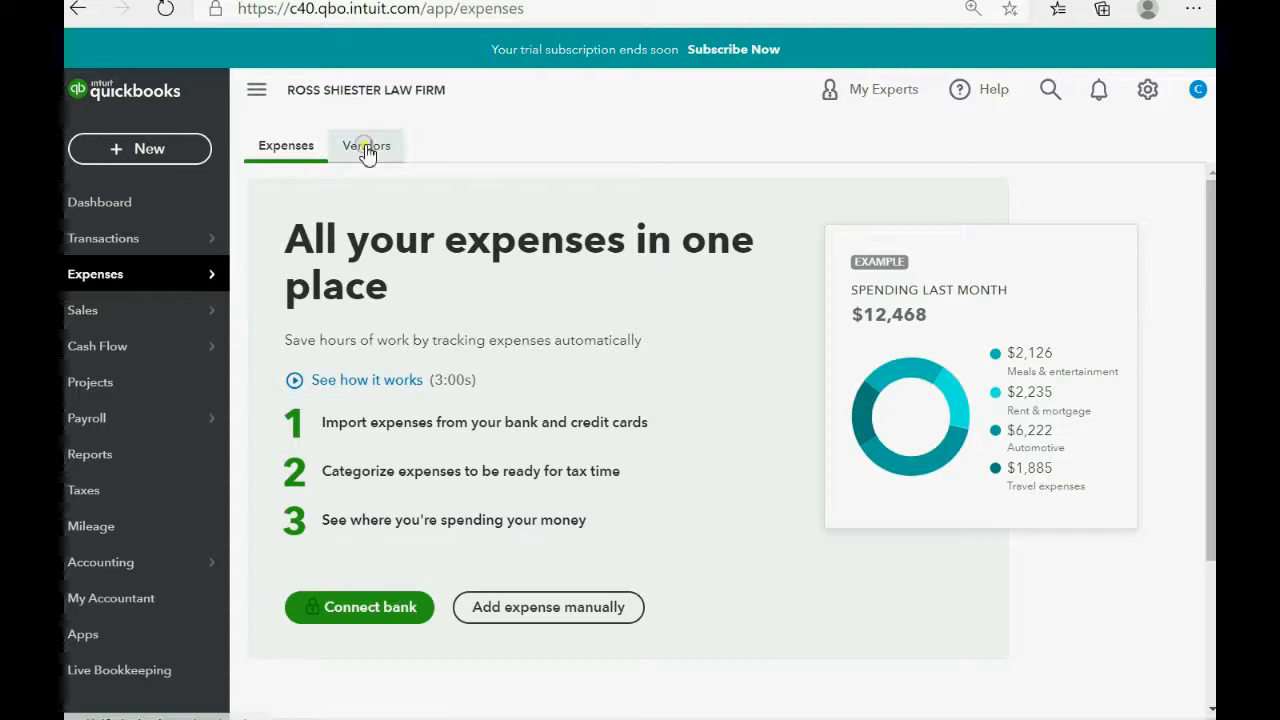
left_click(364, 144)
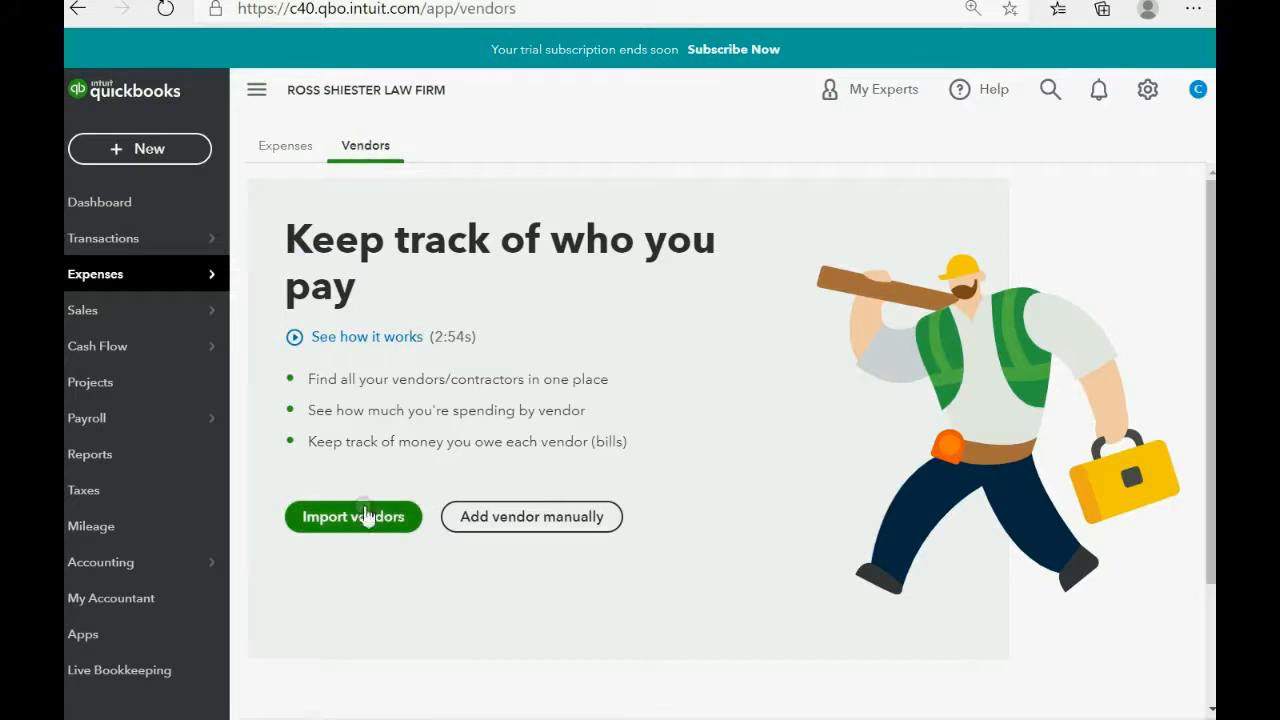
mouse_move(364, 530)
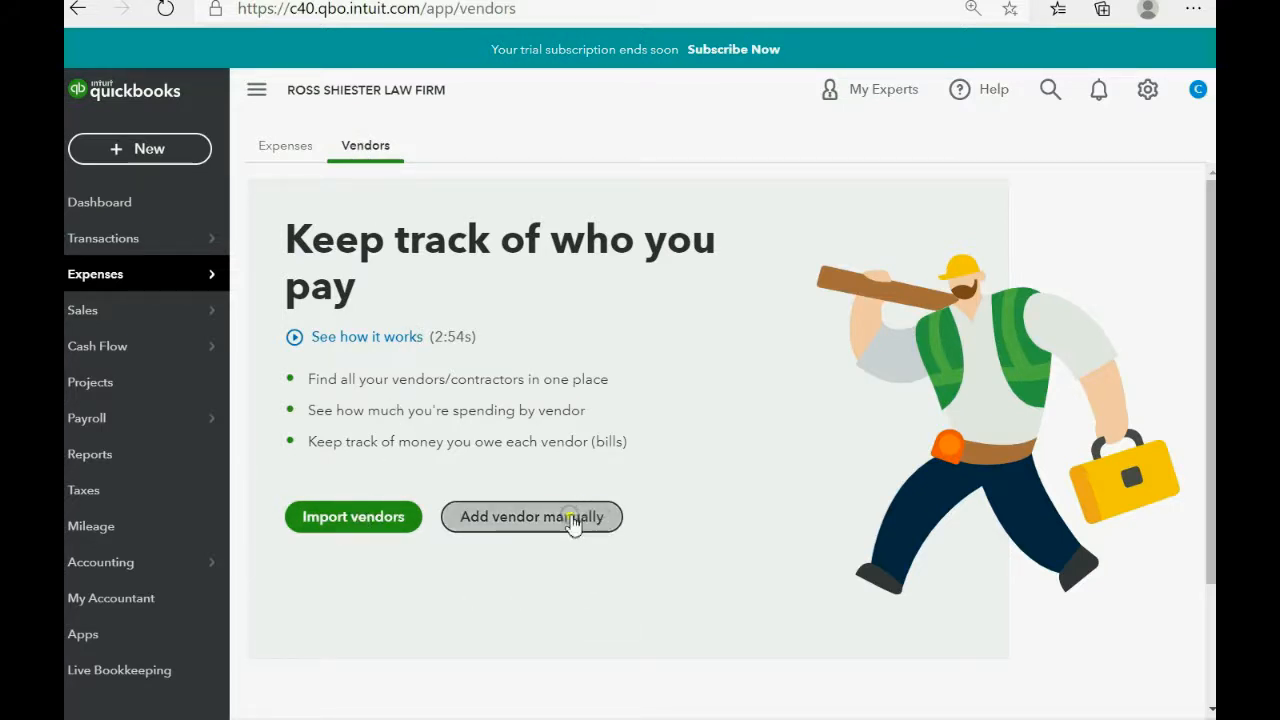
left_click(532, 516)
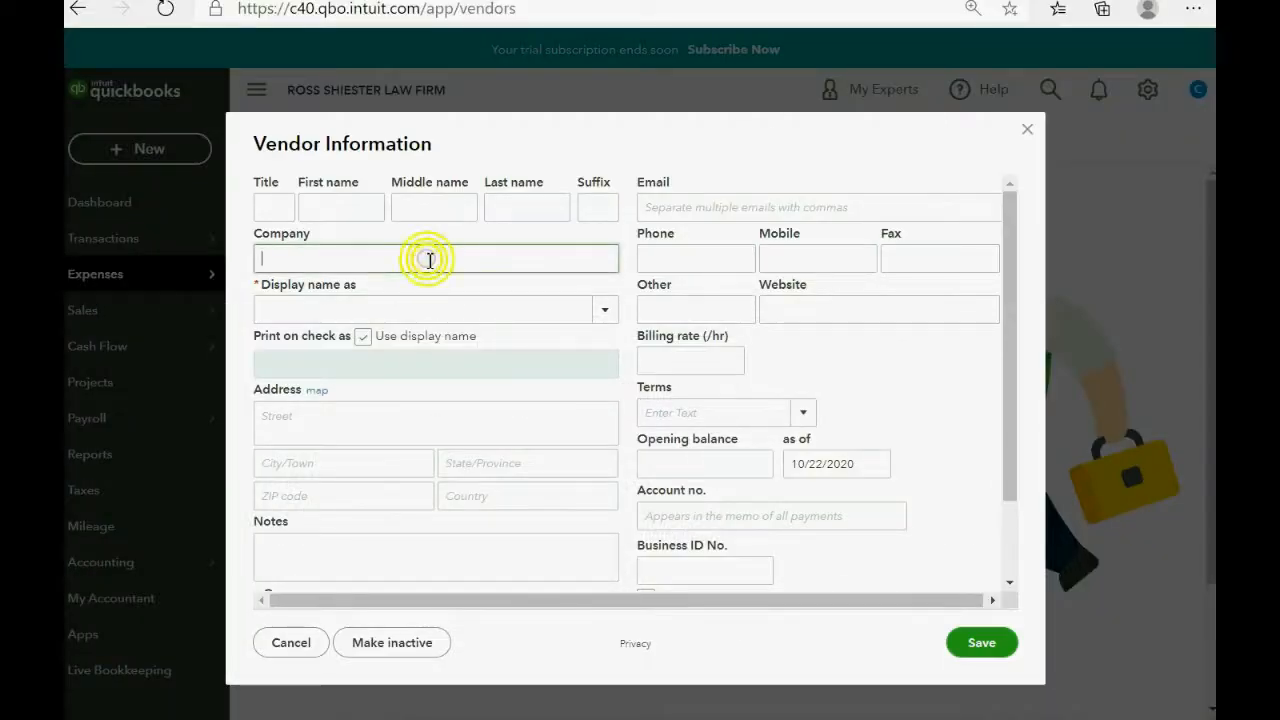
Save STAPLES as a new vendor and start another vendor entry.
type("STAR")
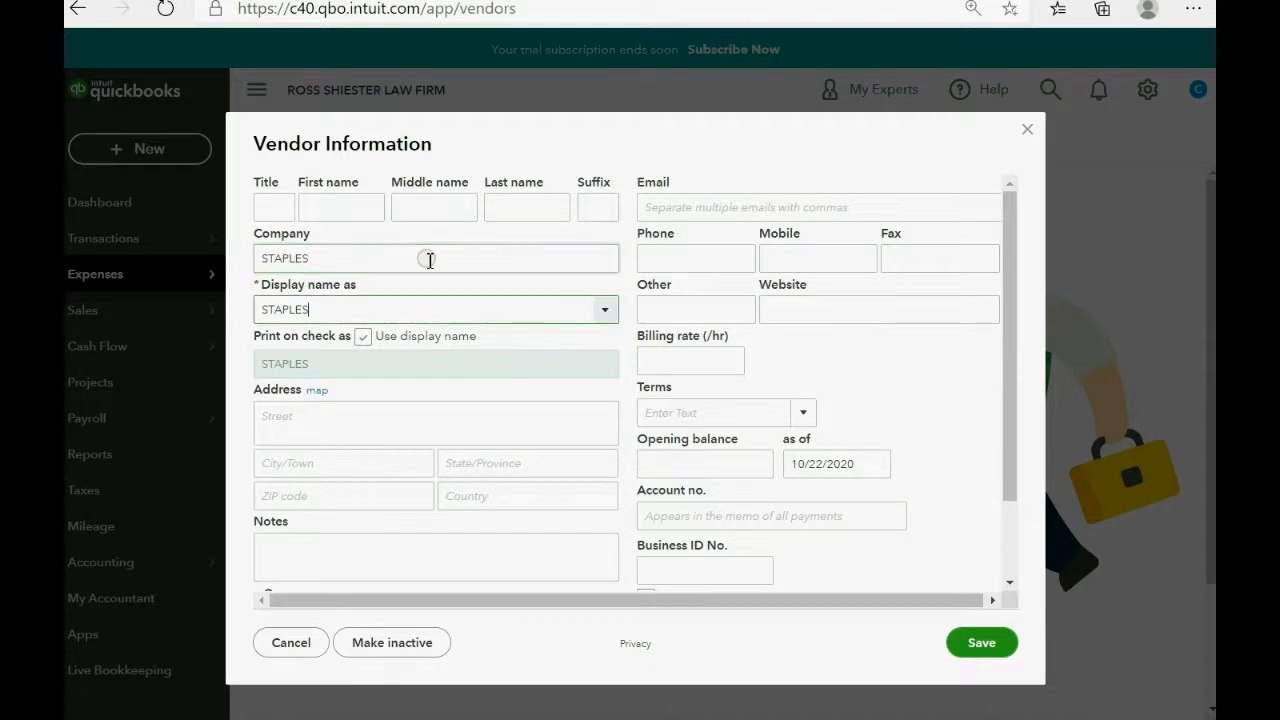
left_click(980, 642)
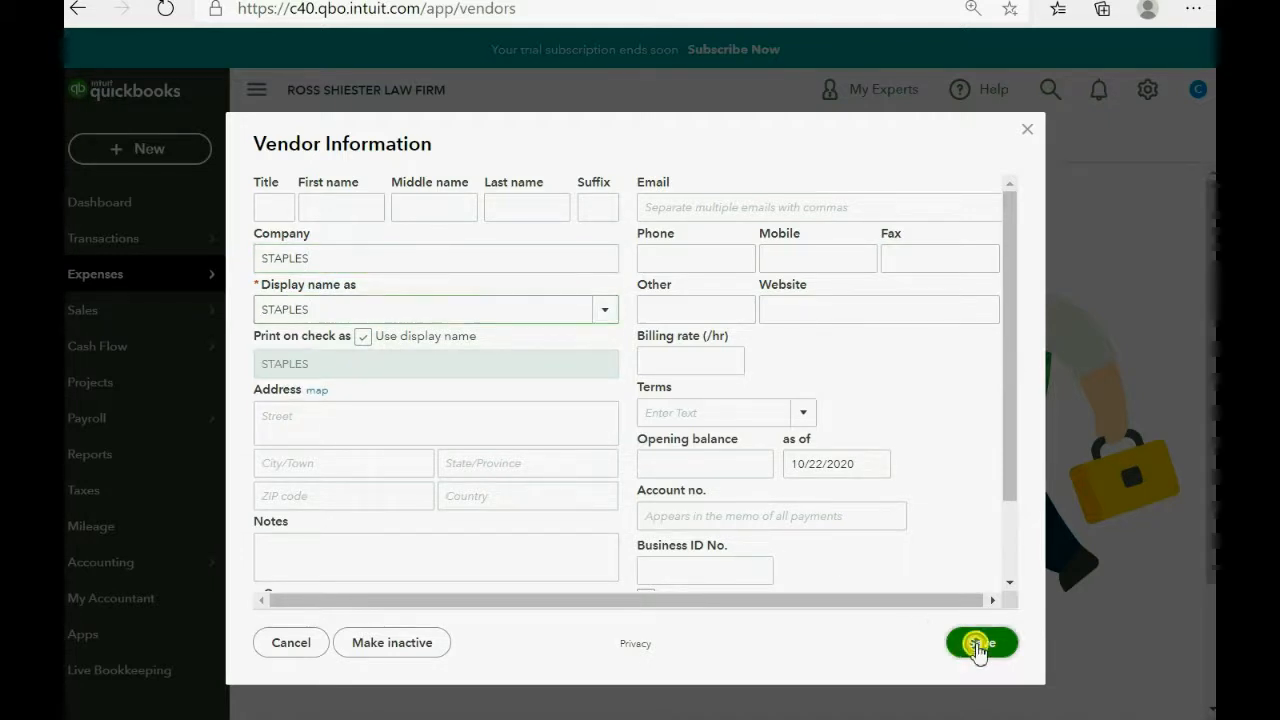
left_click(980, 642)
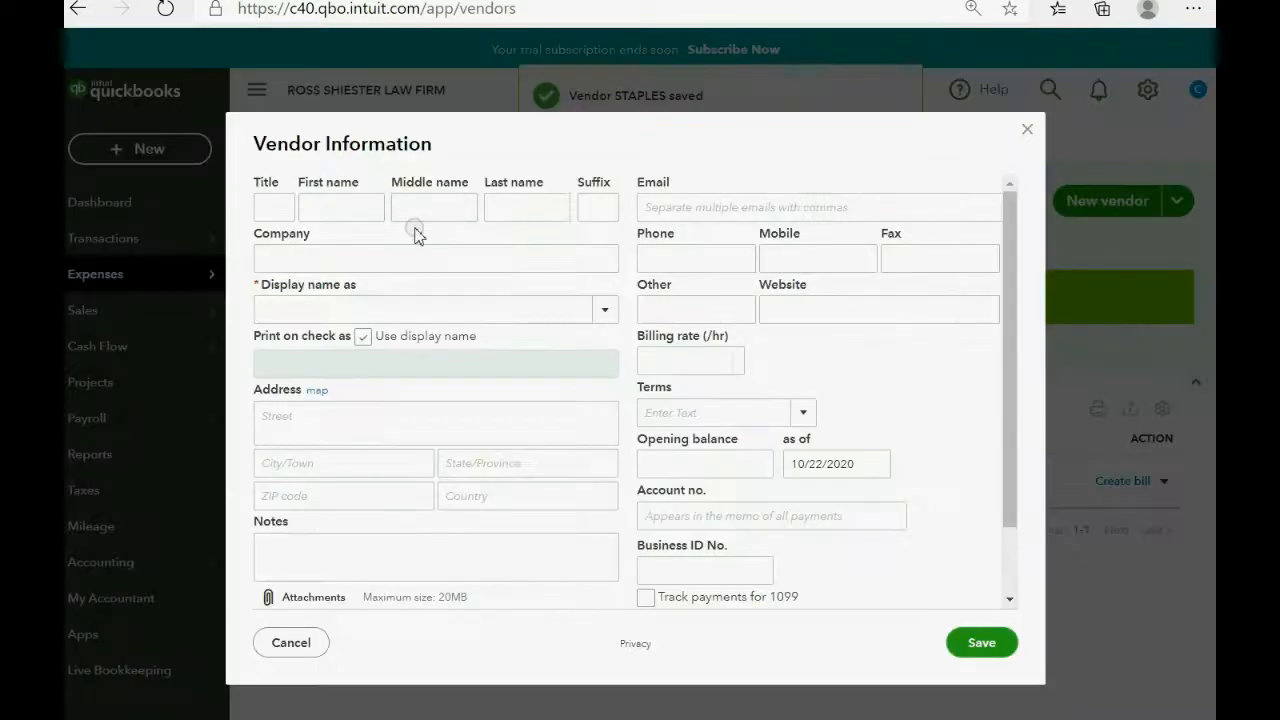
Save vendor OFFICE MAX with the note HELLO.
type("c")
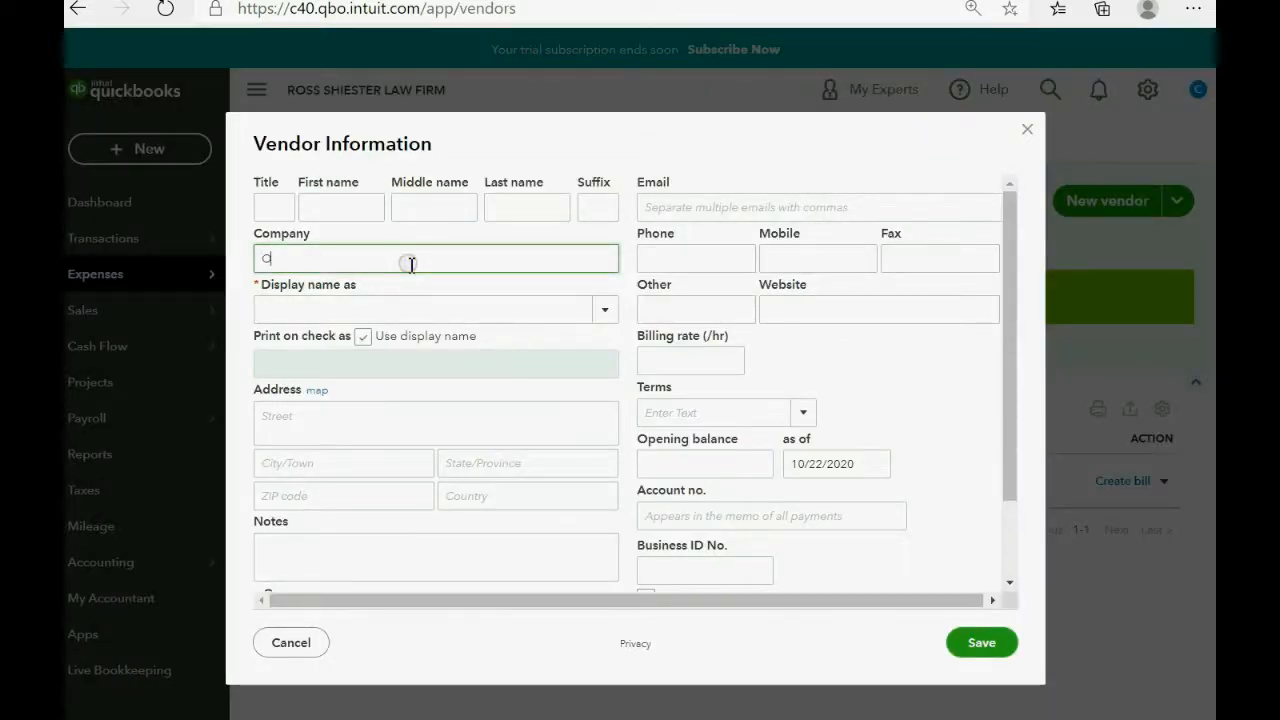
type("OFFICE MAX")
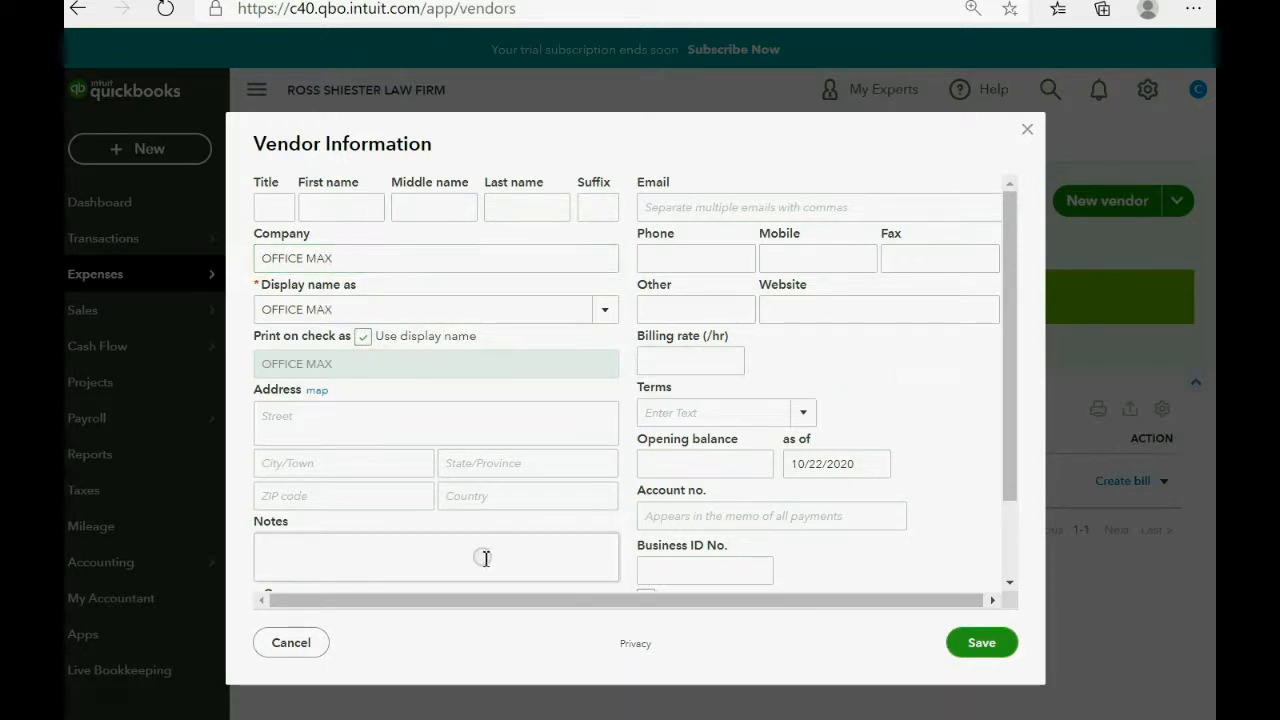
left_click(436, 556)
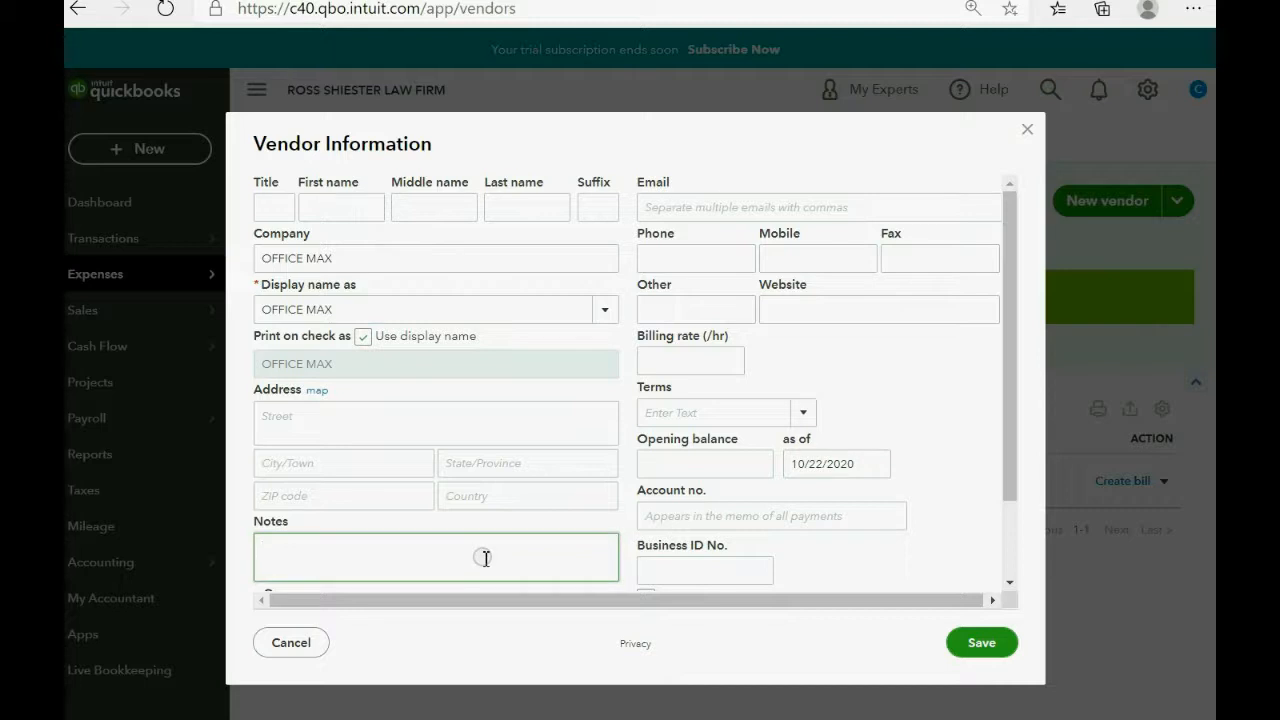
type("HELLO")
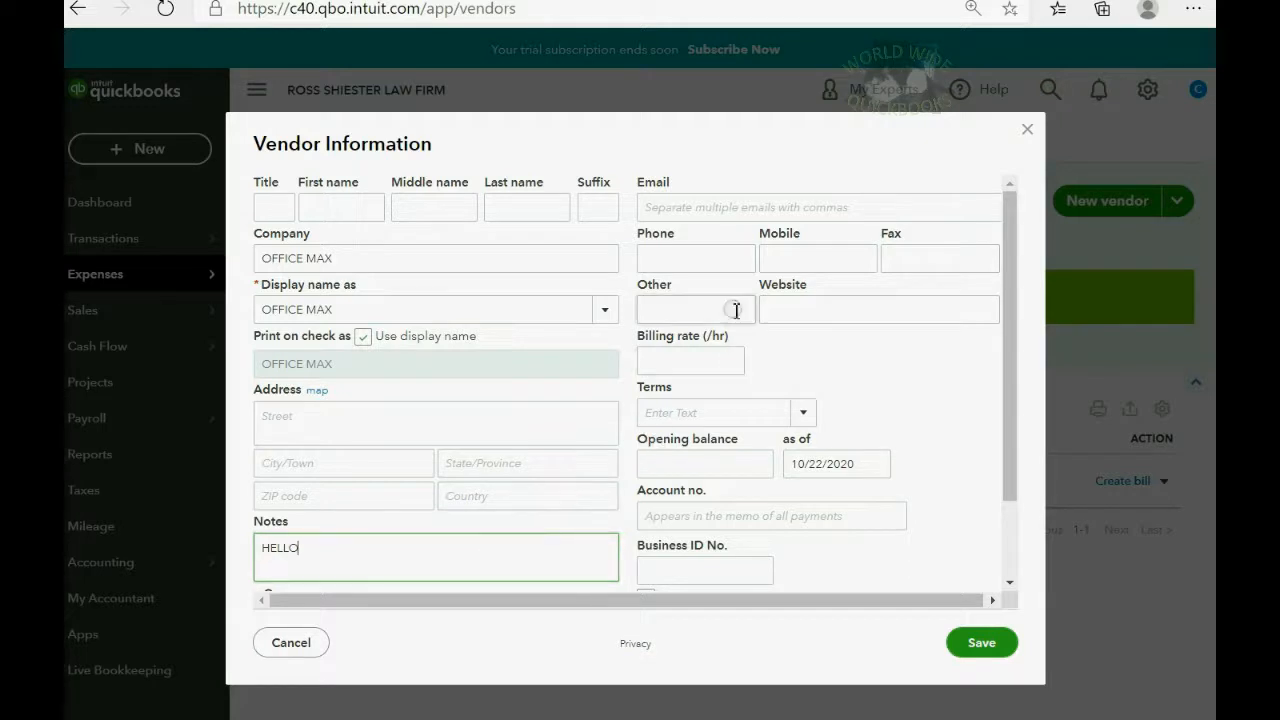
left_click(940, 258)
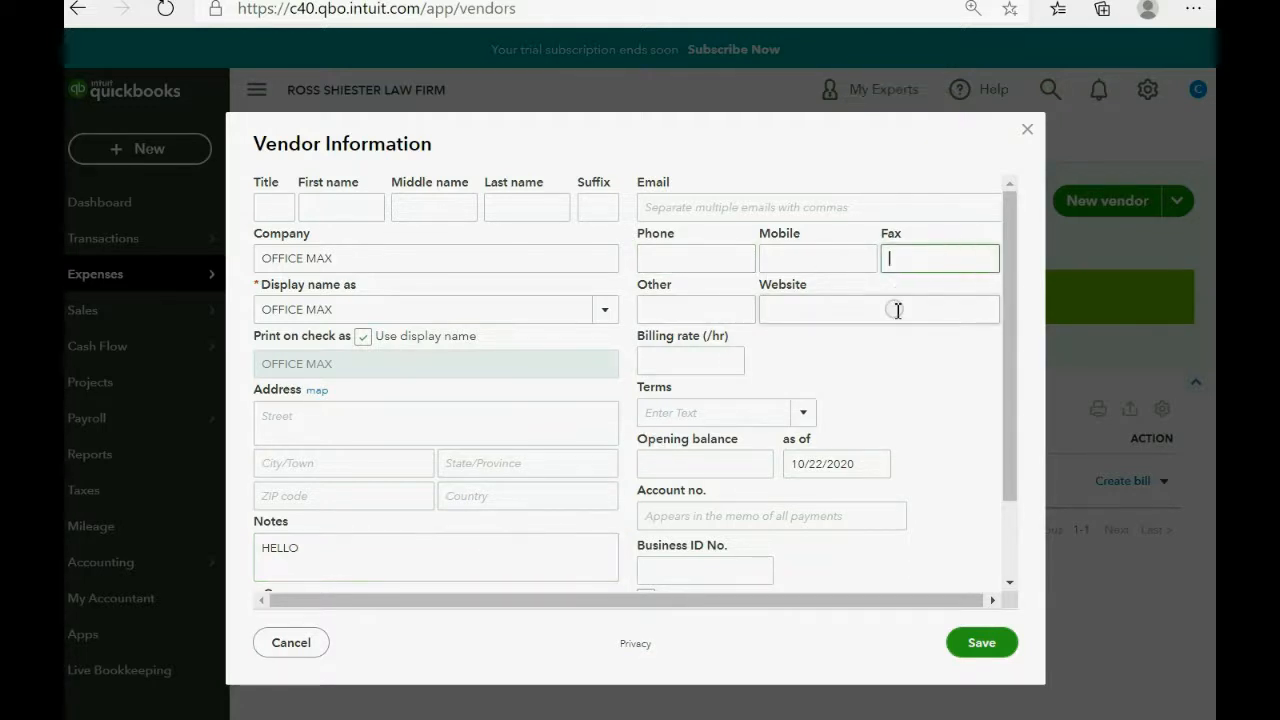
left_click(980, 642)
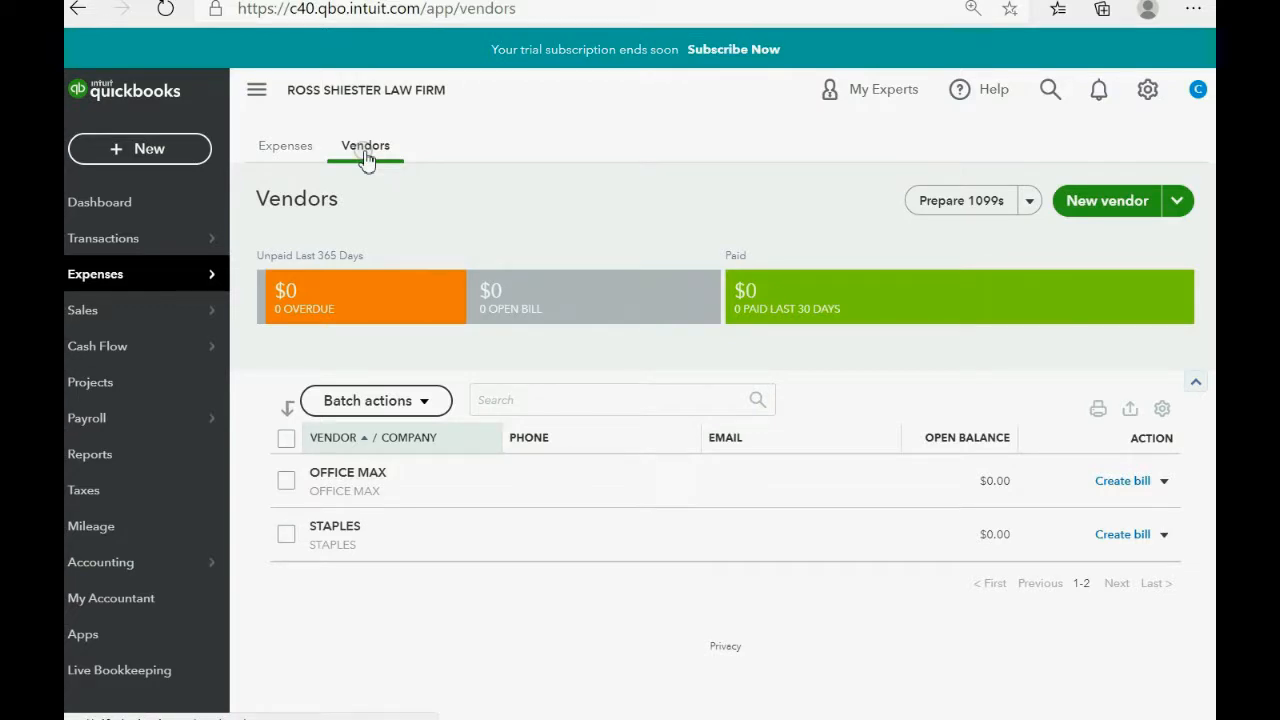
mouse_move(348, 472)
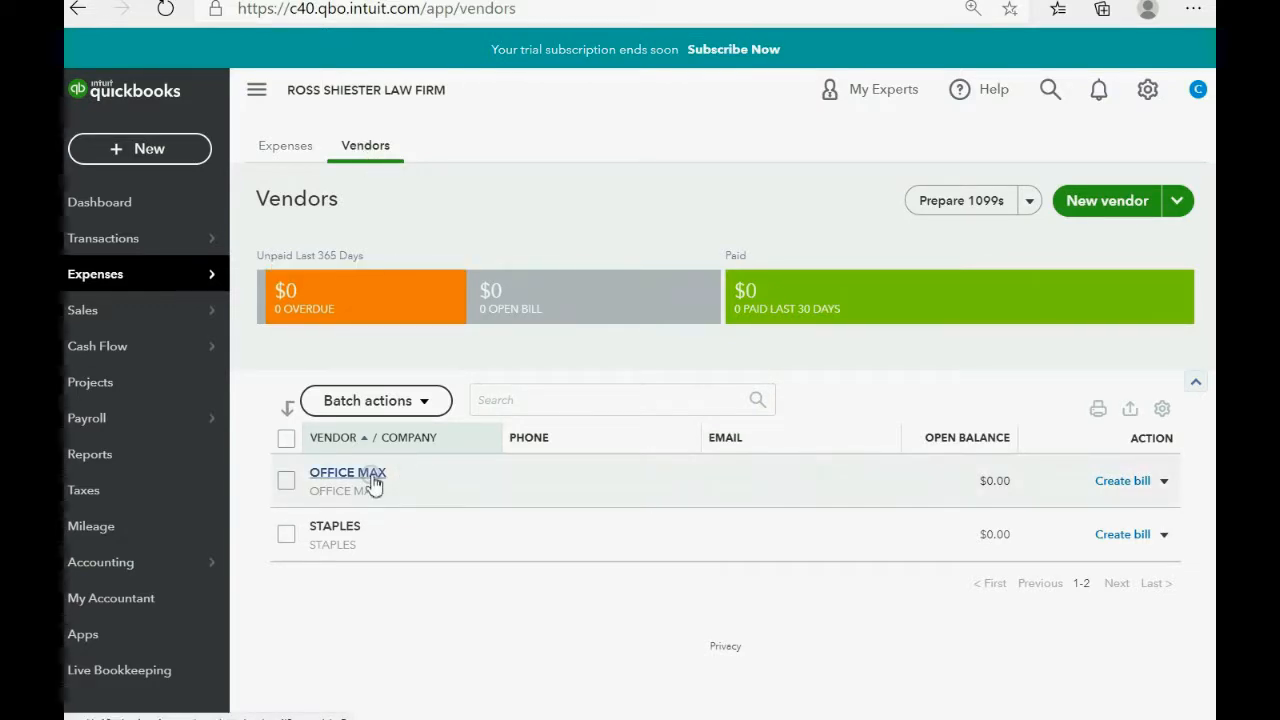
View the OFFICE MAX vendor record showing its HELLO note and no transactions.
left_click(348, 472)
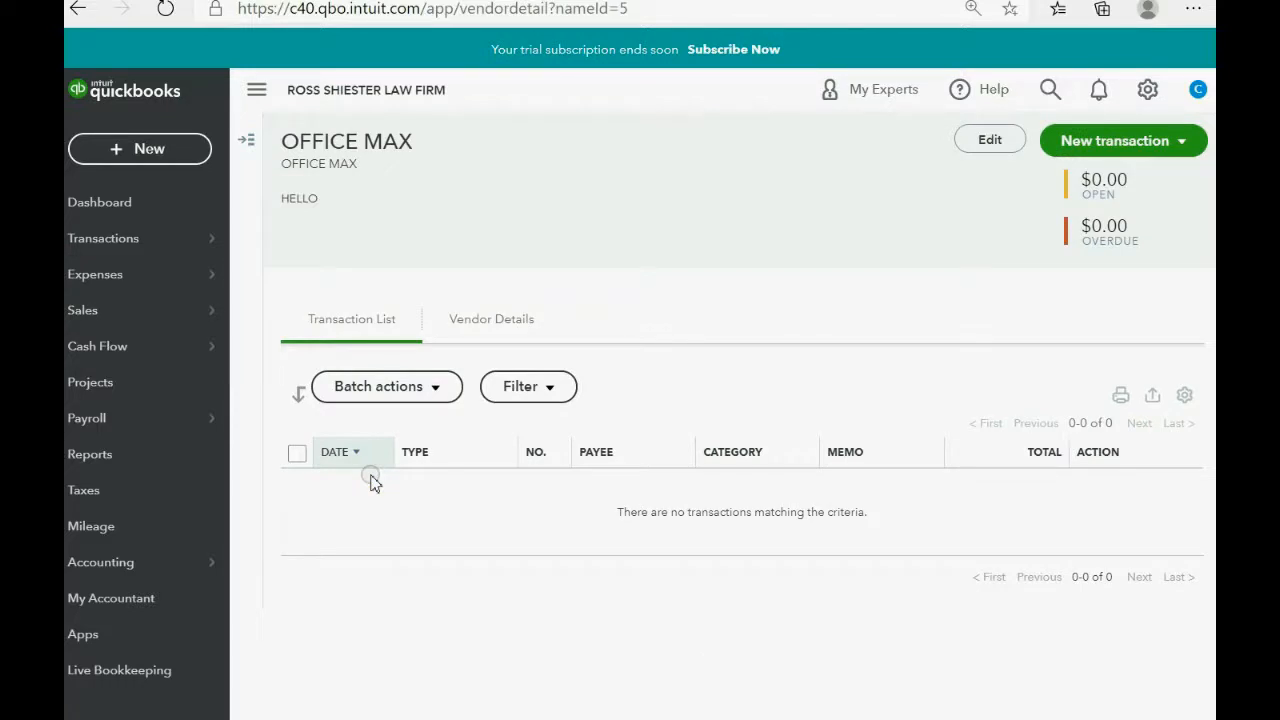
mouse_move(408, 144)
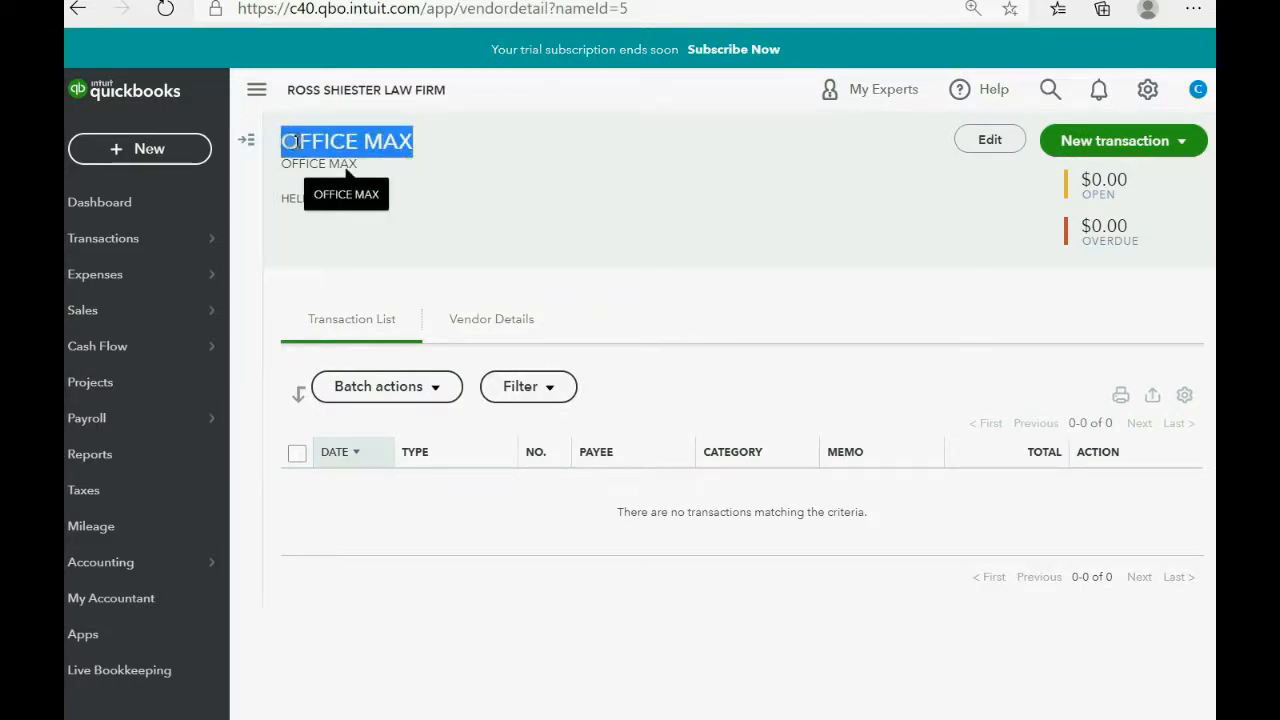
left_click(988, 140)
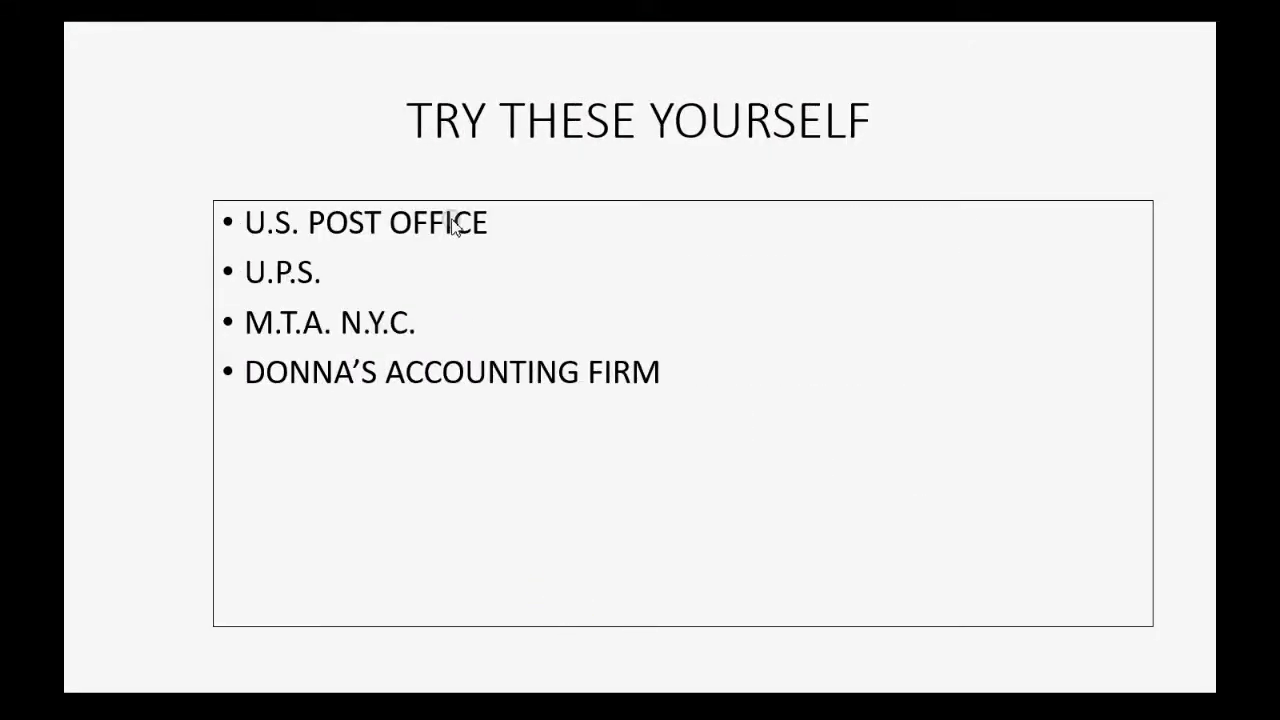
mouse_move(456, 378)
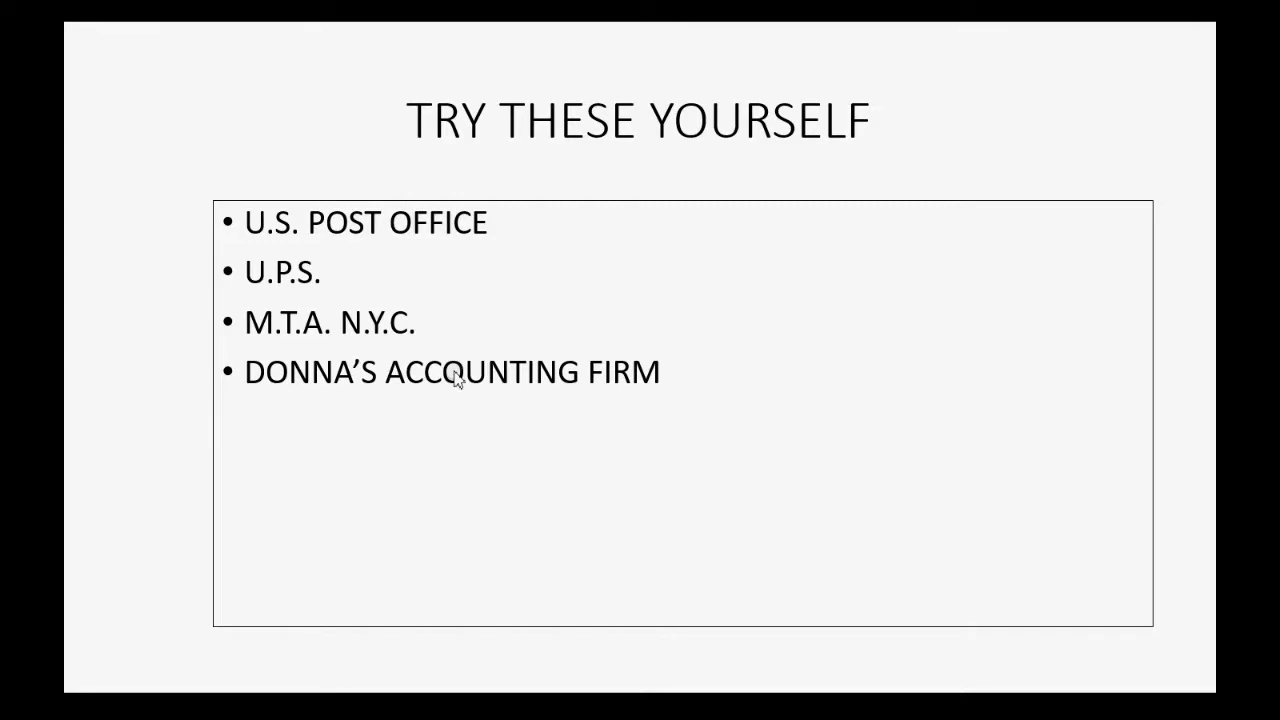